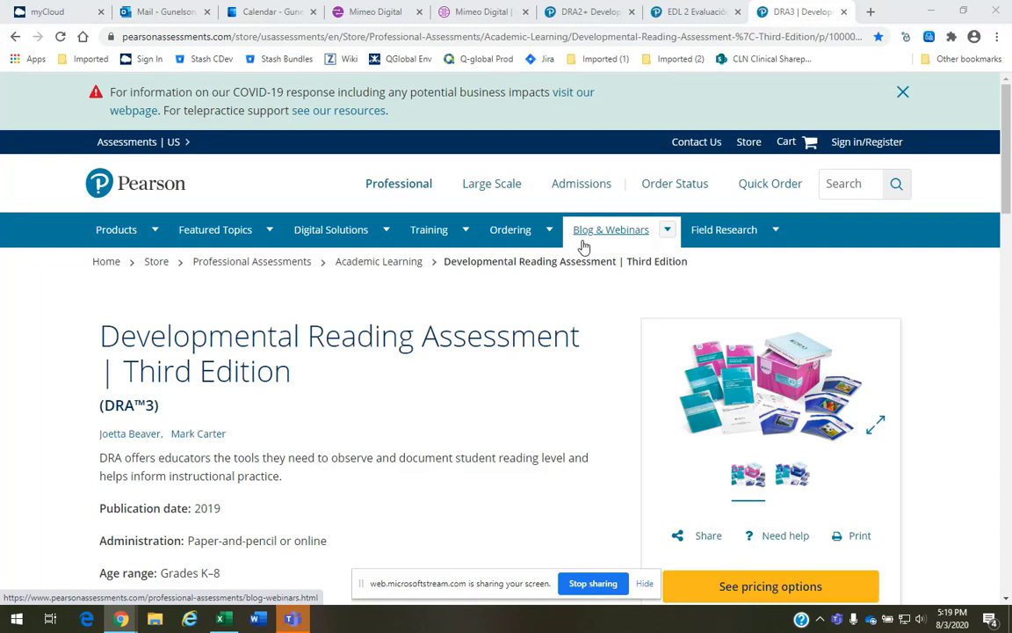
pyautogui.moveTo(466, 387)
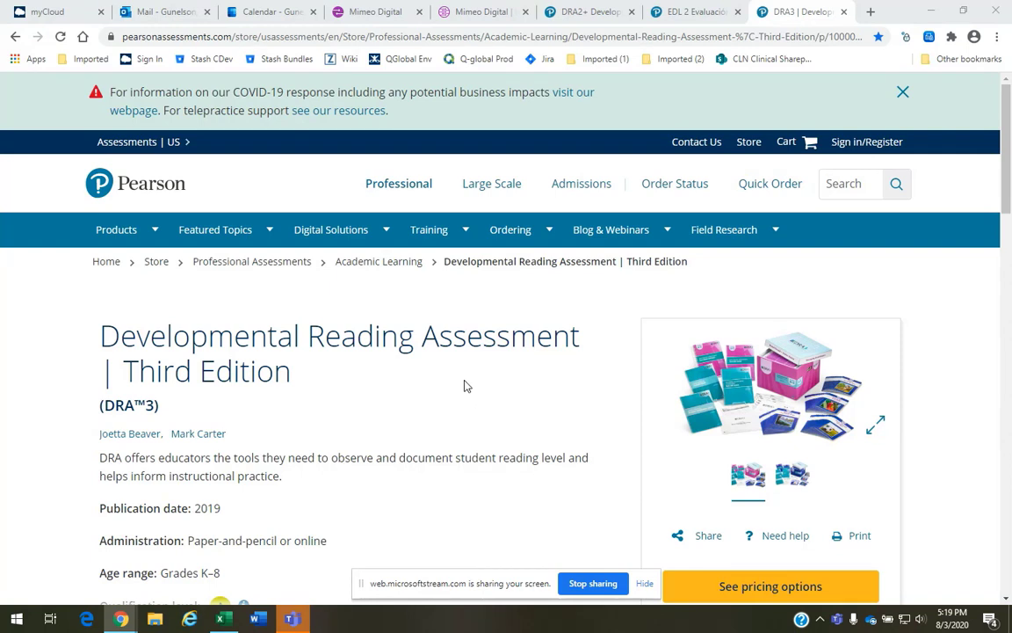
pyautogui.moveTo(563, 323)
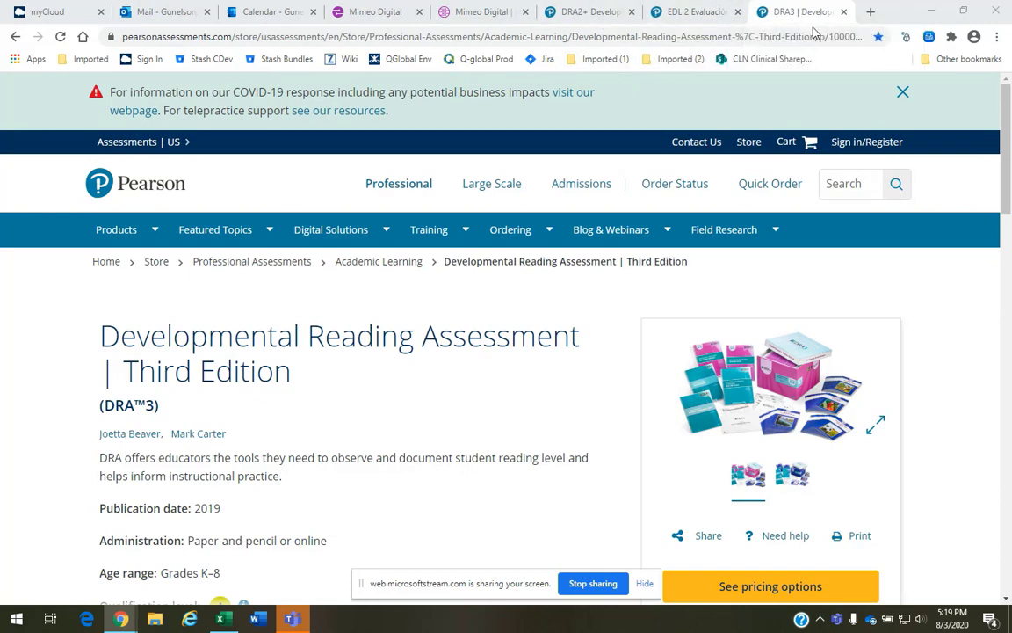
# Review the K-3 Benchmark Book Digital 1-Year Subscription pricing, then switch to the Mimeo Digital library.
pyautogui.scroll(-3)
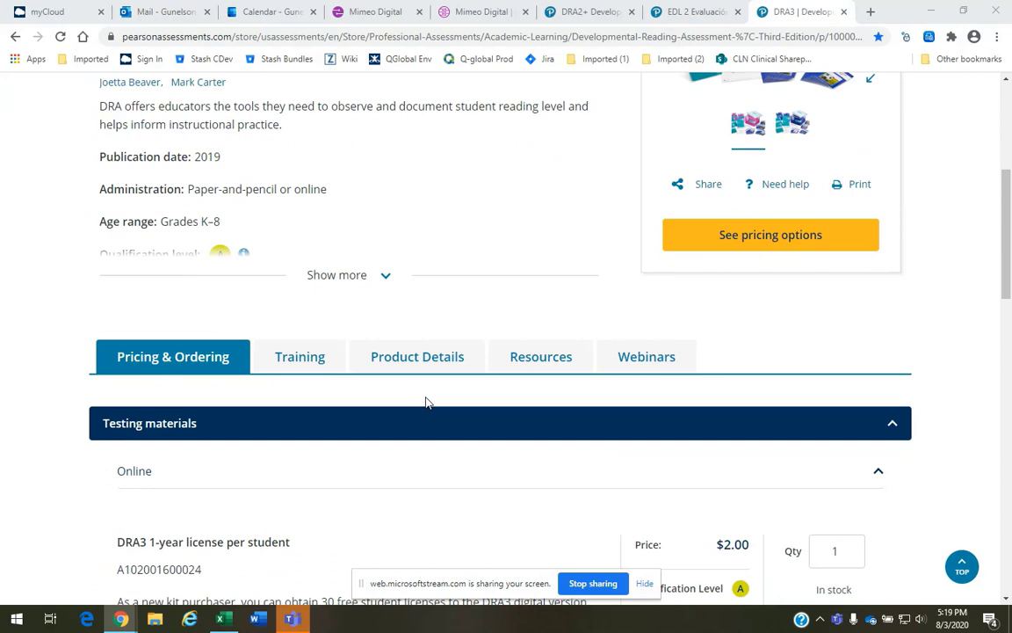
pyautogui.scroll(-3)
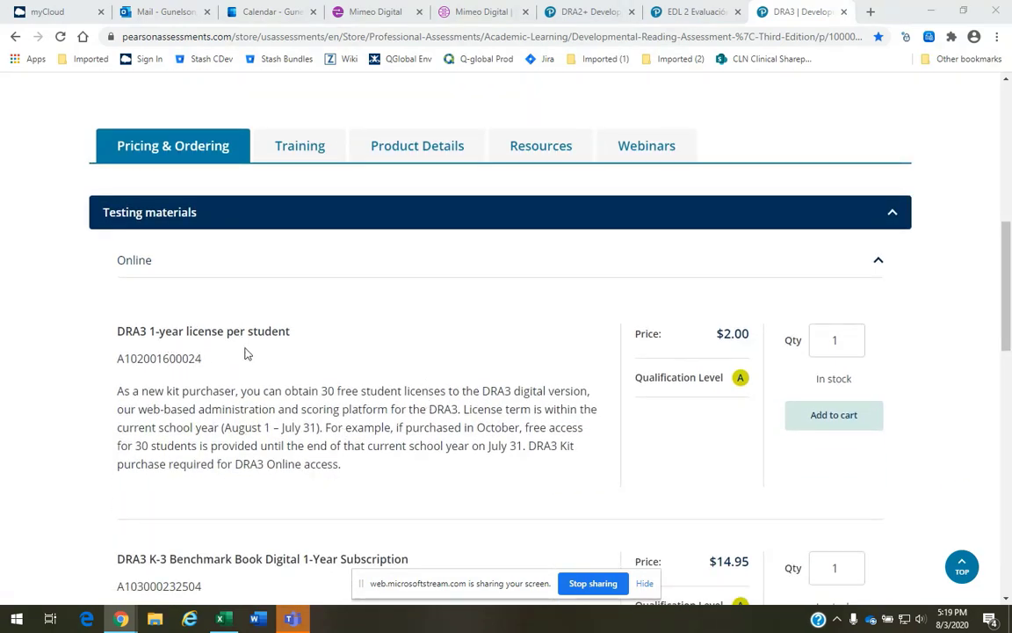
pyautogui.scroll(-3)
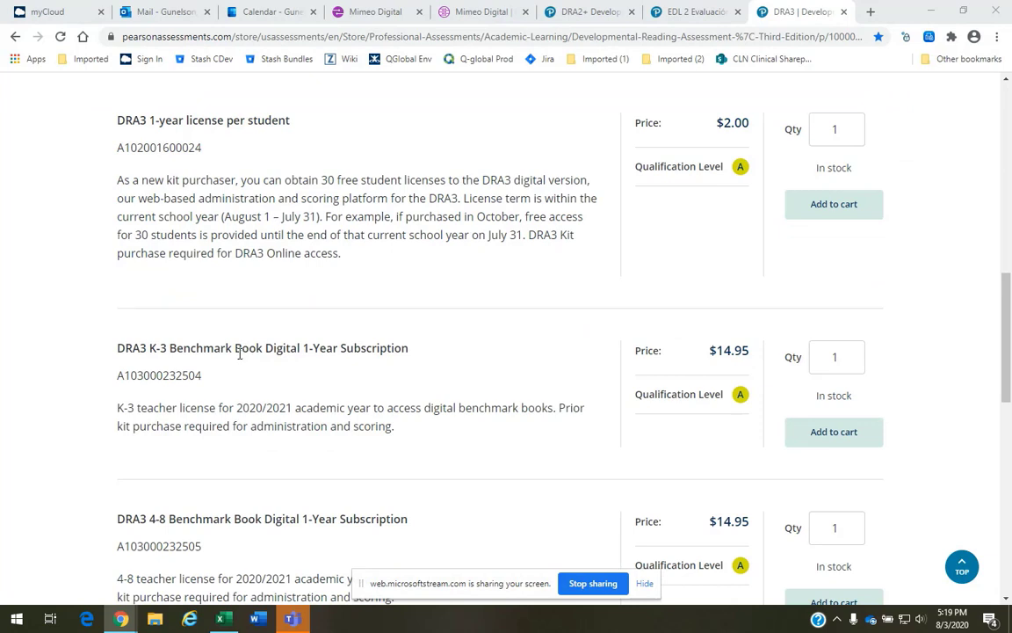
pyautogui.moveTo(232, 380)
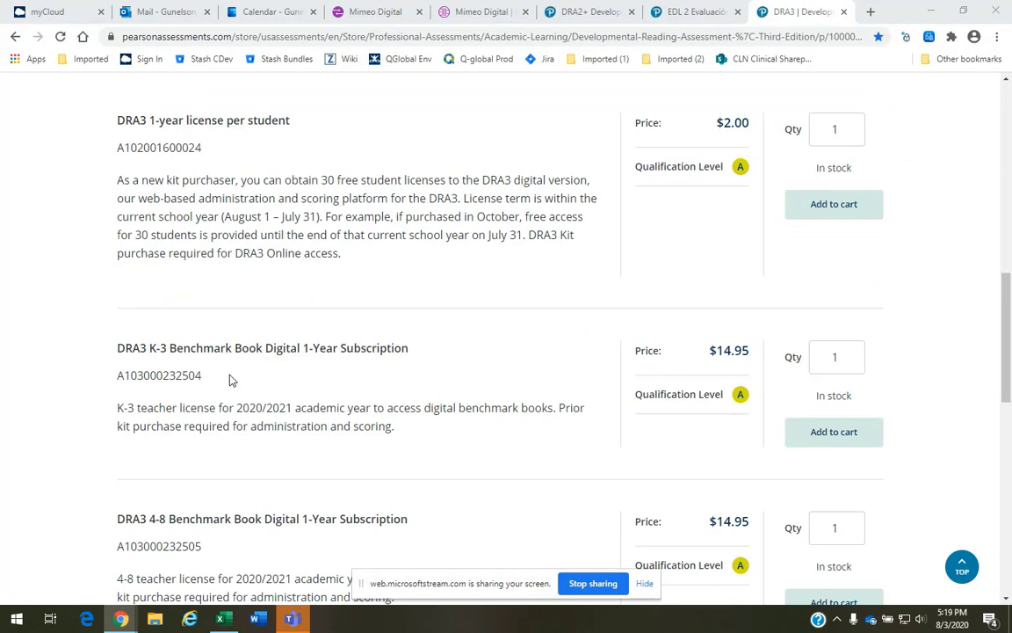
pyautogui.moveTo(279, 404)
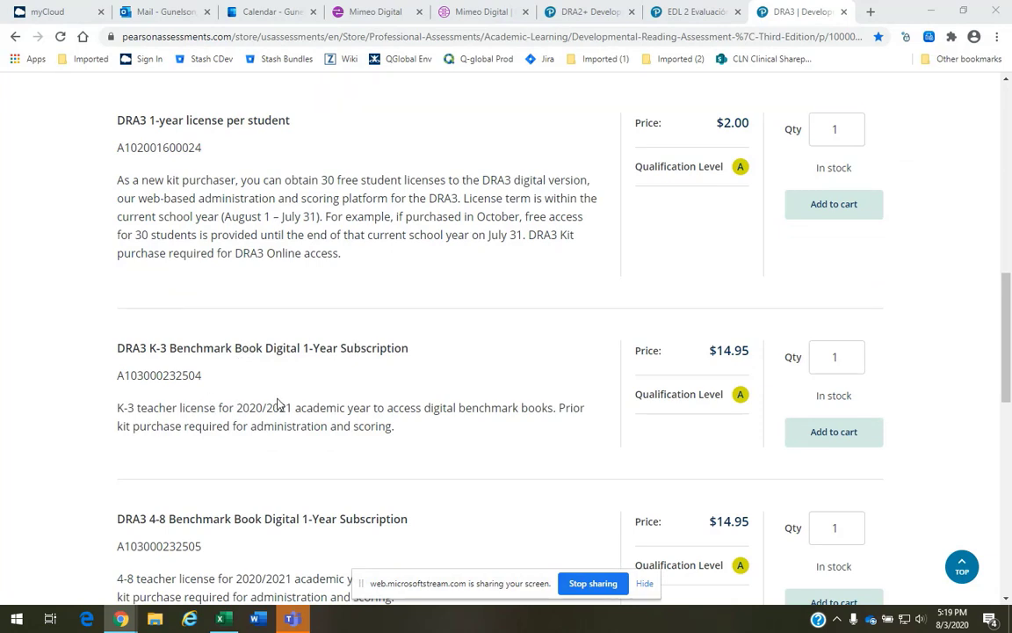
pyautogui.moveTo(299, 404)
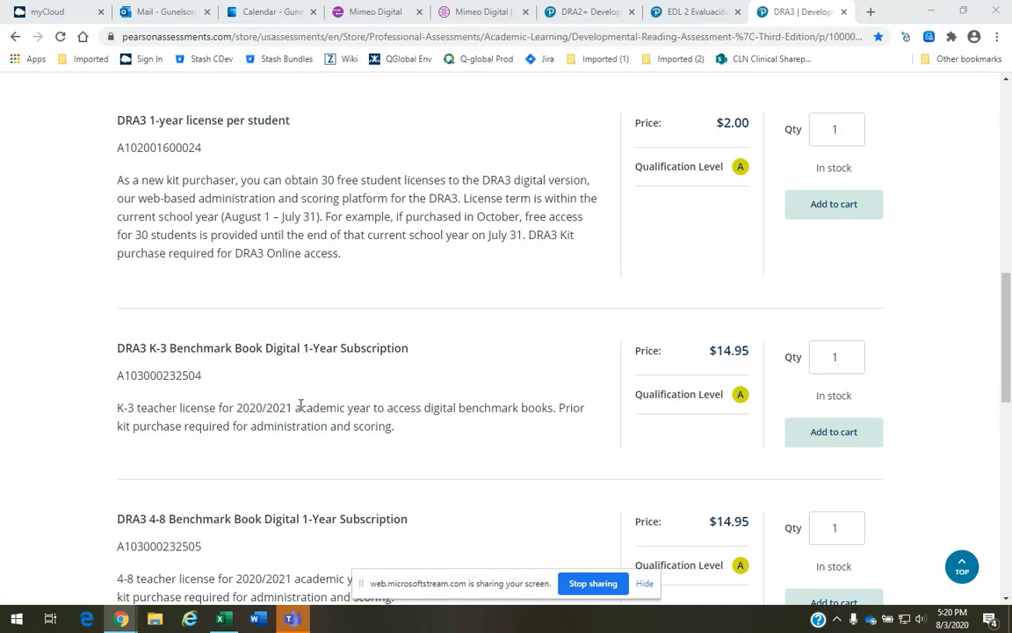
pyautogui.moveTo(724, 344)
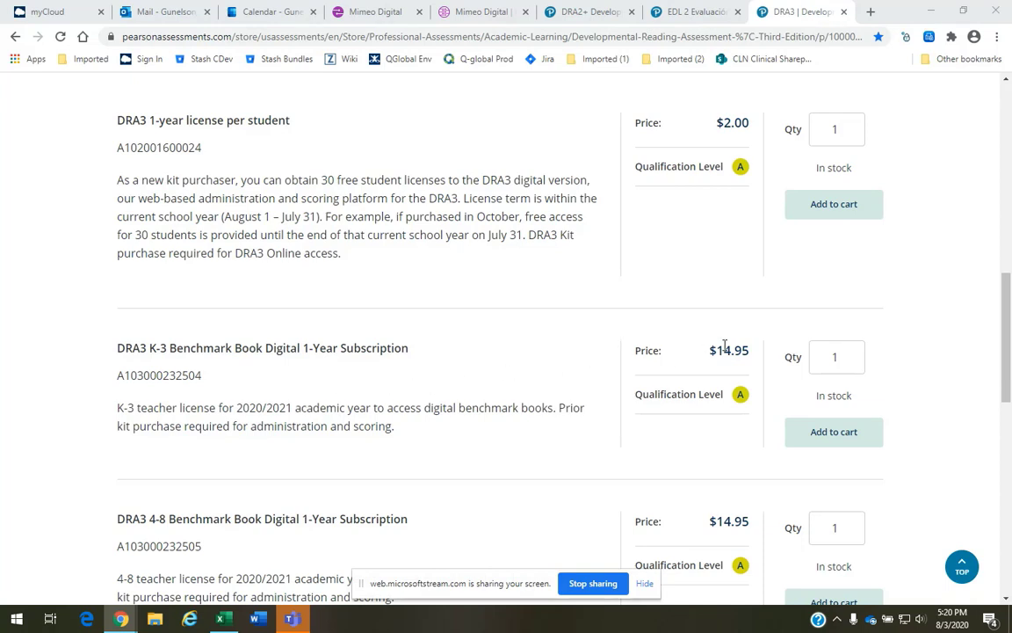
pyautogui.moveTo(703, 376)
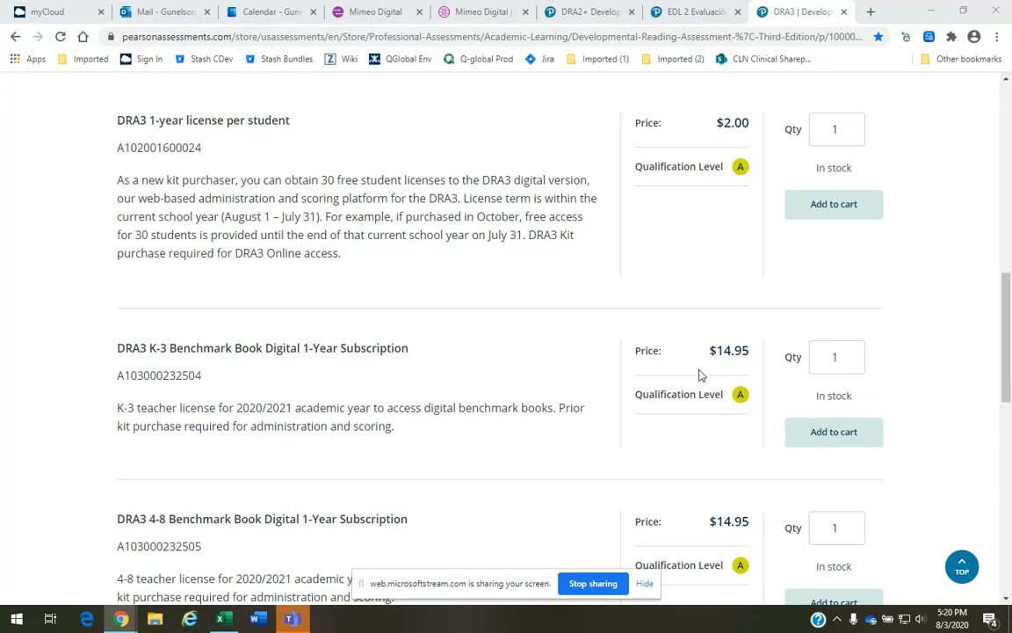
pyautogui.moveTo(677, 331)
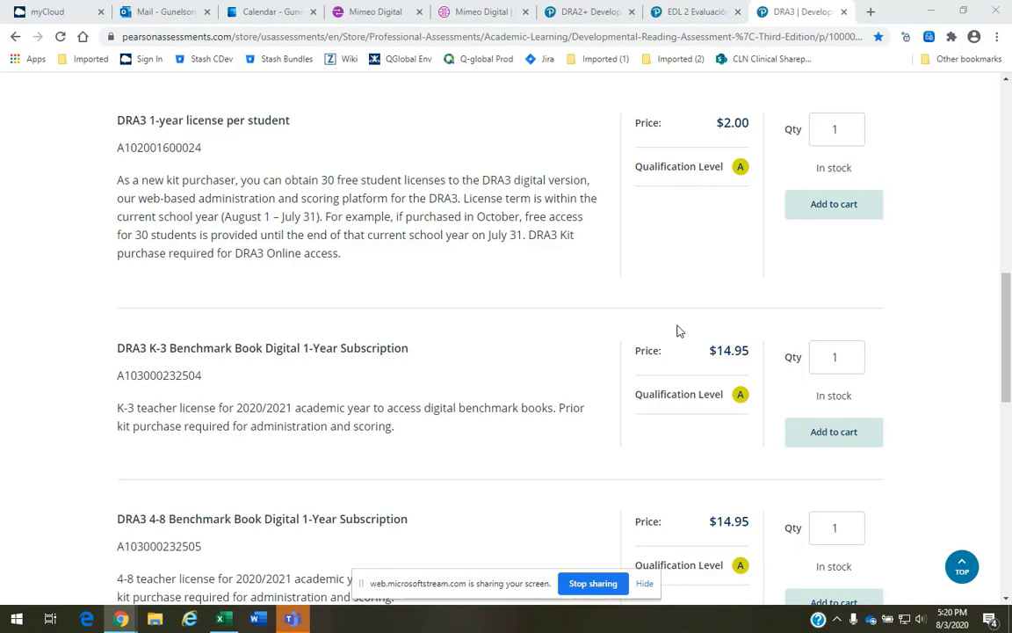
pyautogui.moveTo(675, 355)
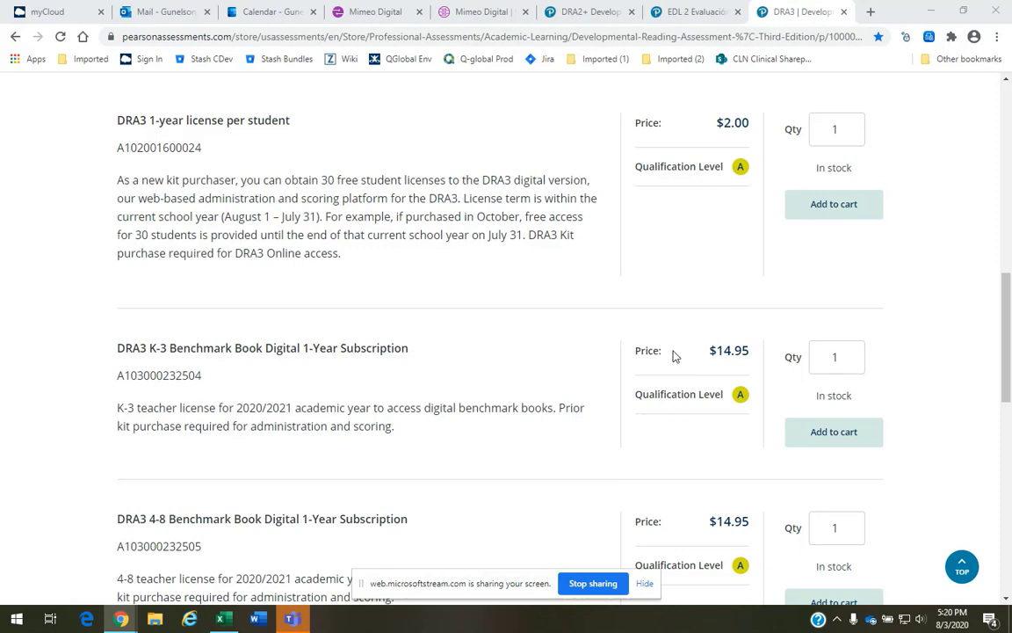
pyautogui.moveTo(563, 436)
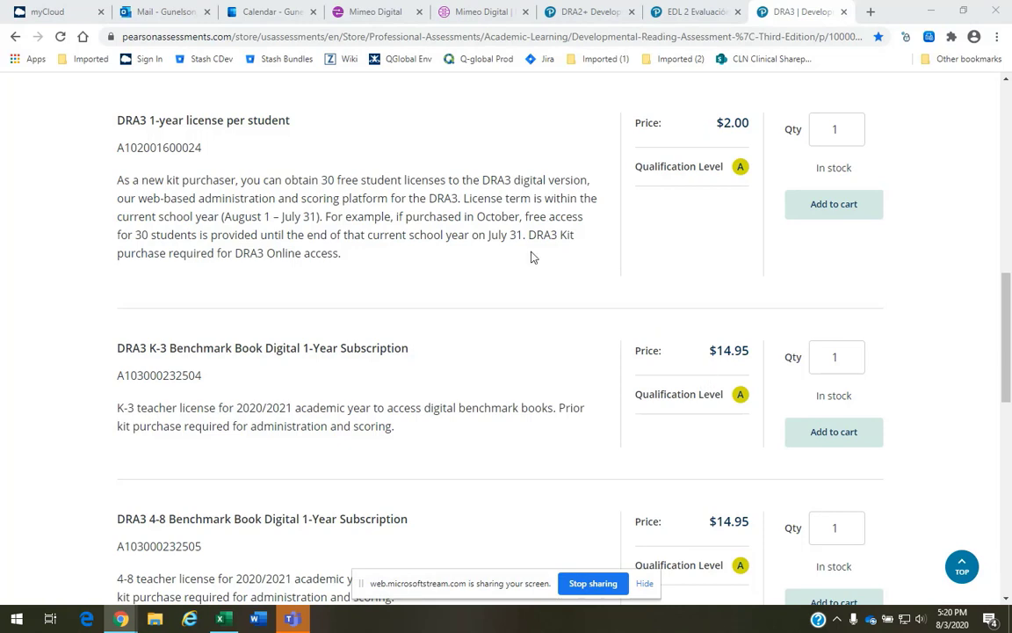
pyautogui.click(376, 11)
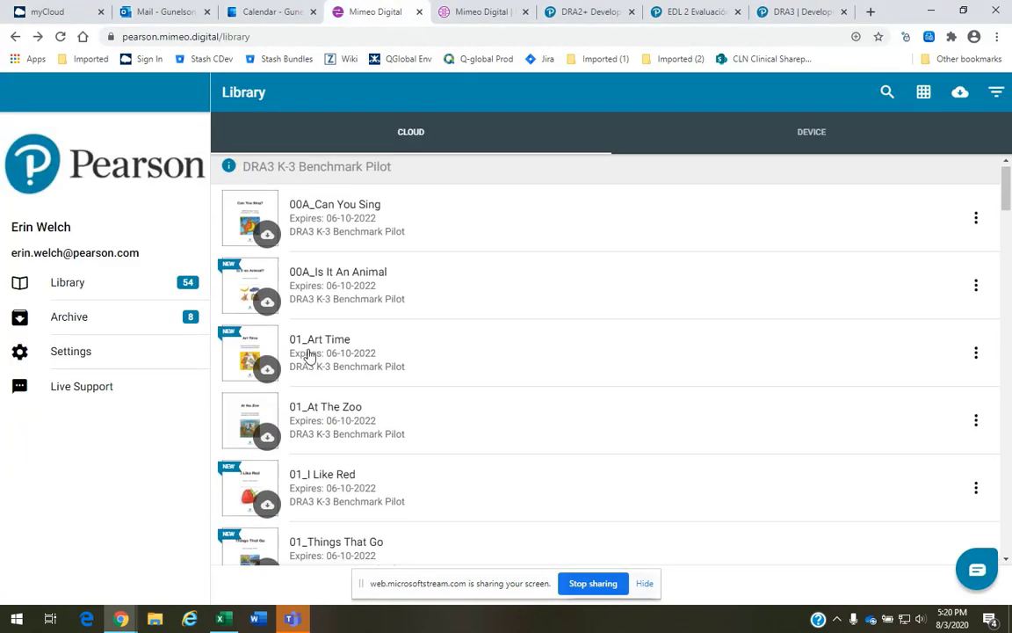
pyautogui.scroll(-3)
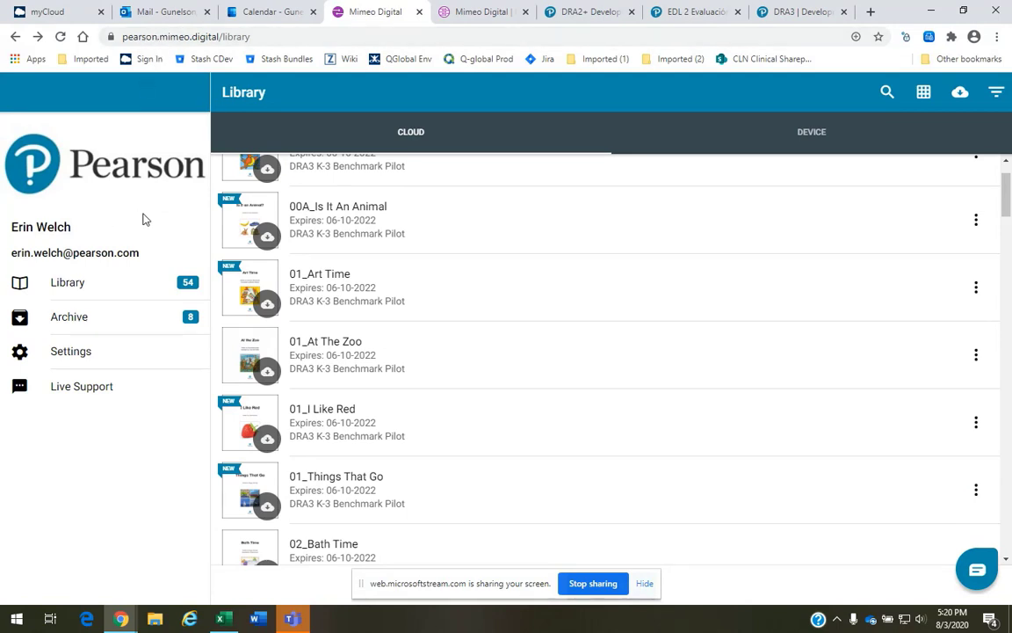
pyautogui.scroll(-3)
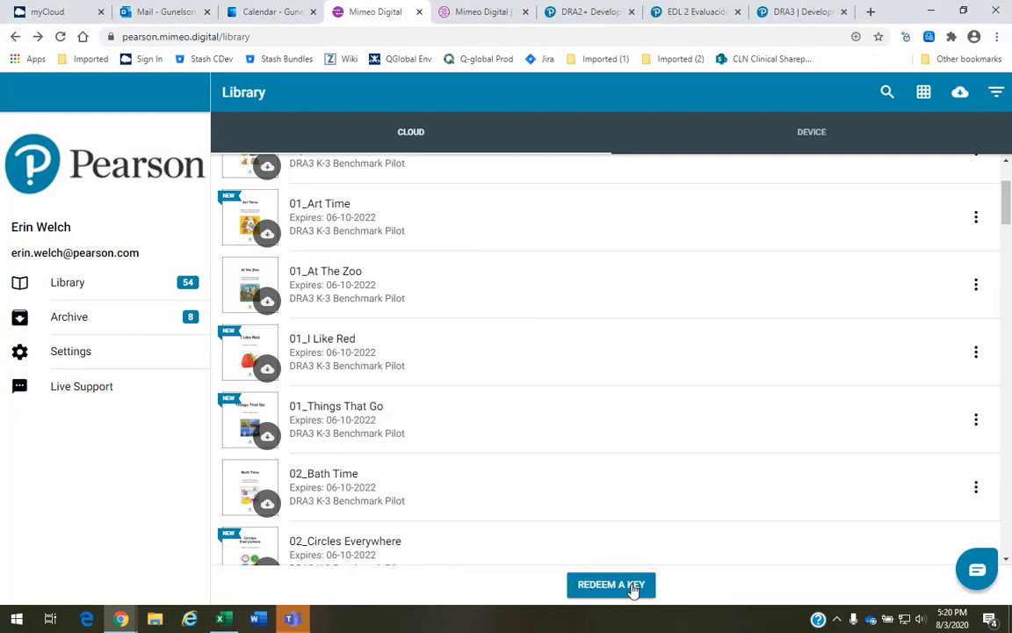
pyautogui.click(611, 584)
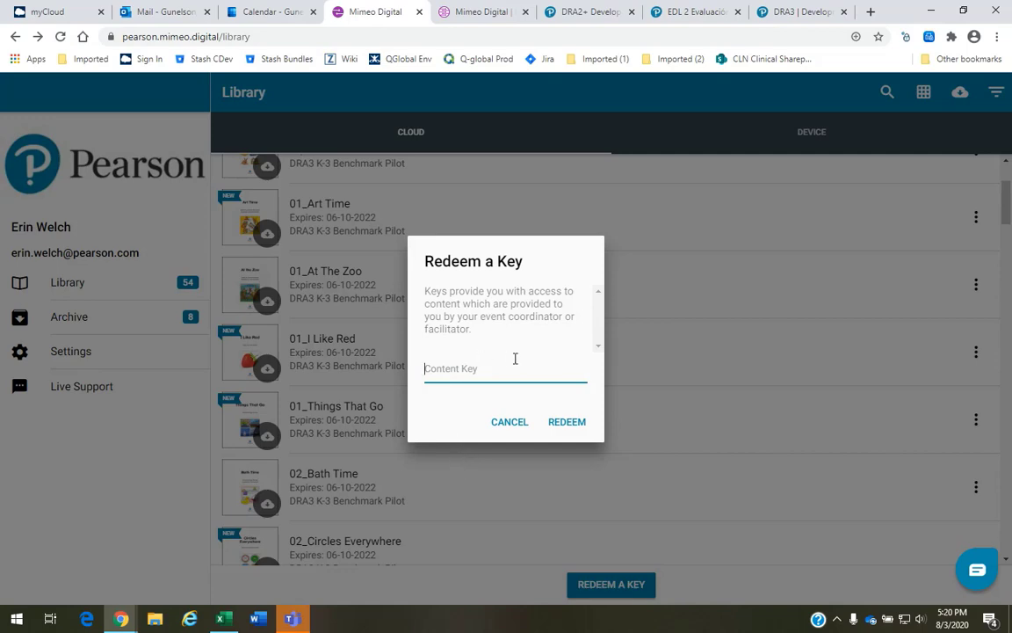
pyautogui.moveTo(563, 443)
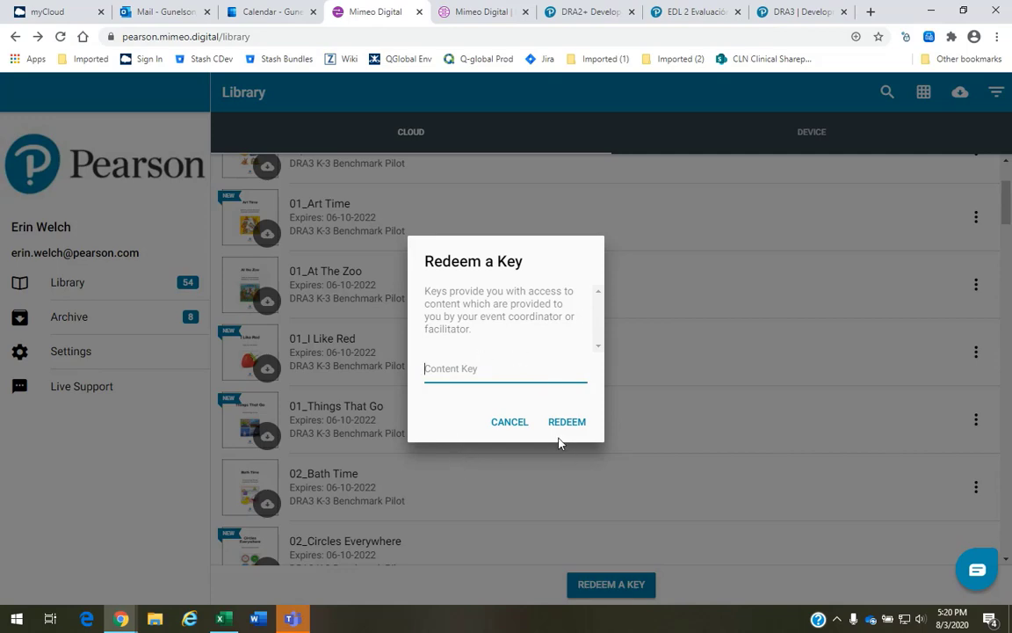
pyautogui.click(510, 422)
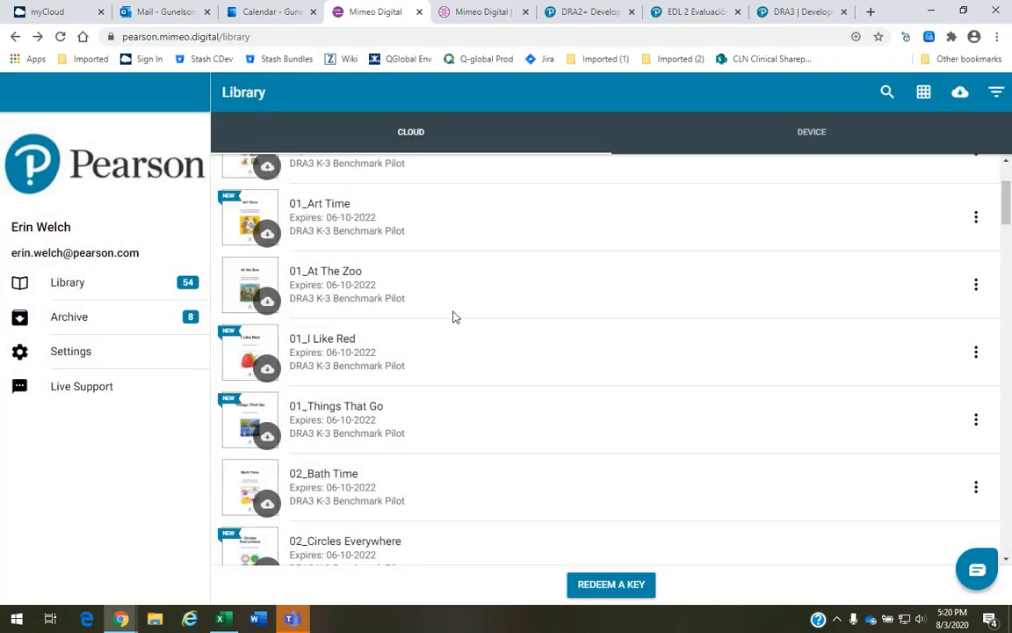
pyautogui.moveTo(455, 376)
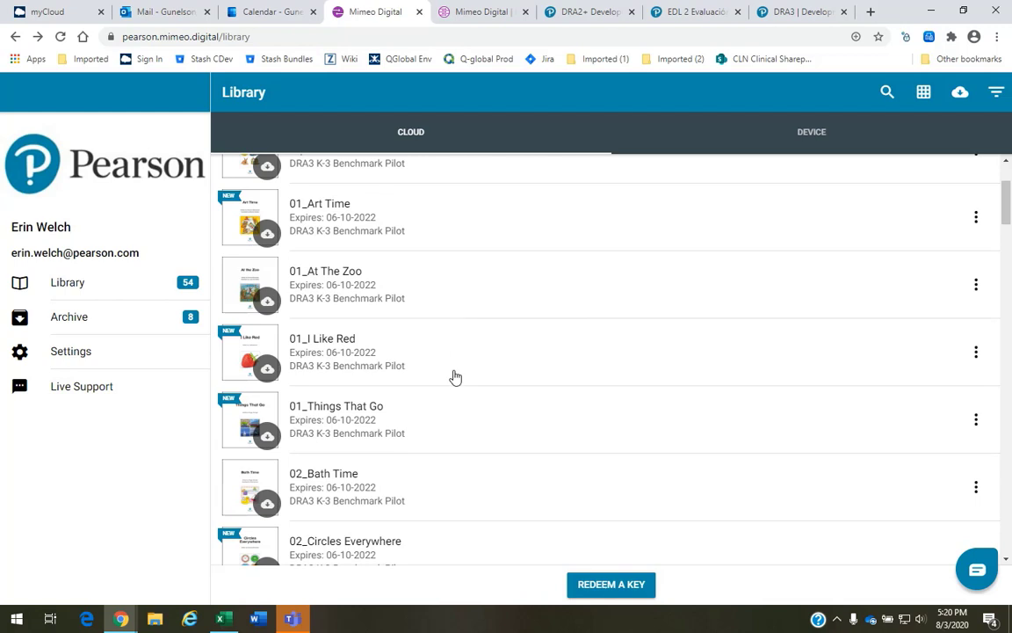
# Locate 06_Birds in the Cloud library list and open it in the reader.
pyautogui.scroll(-3)
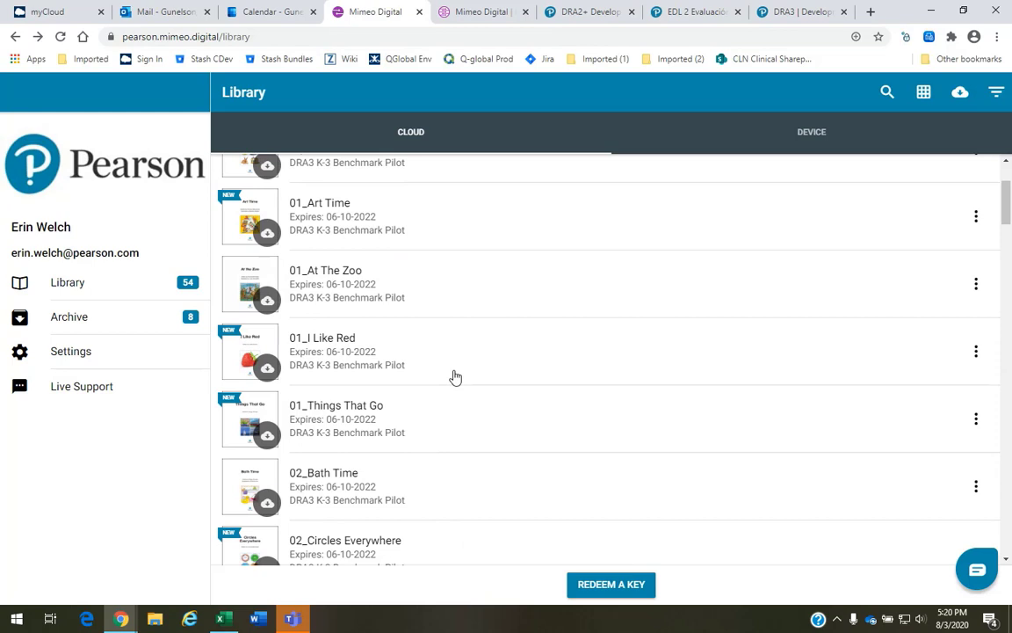
pyautogui.scroll(-3)
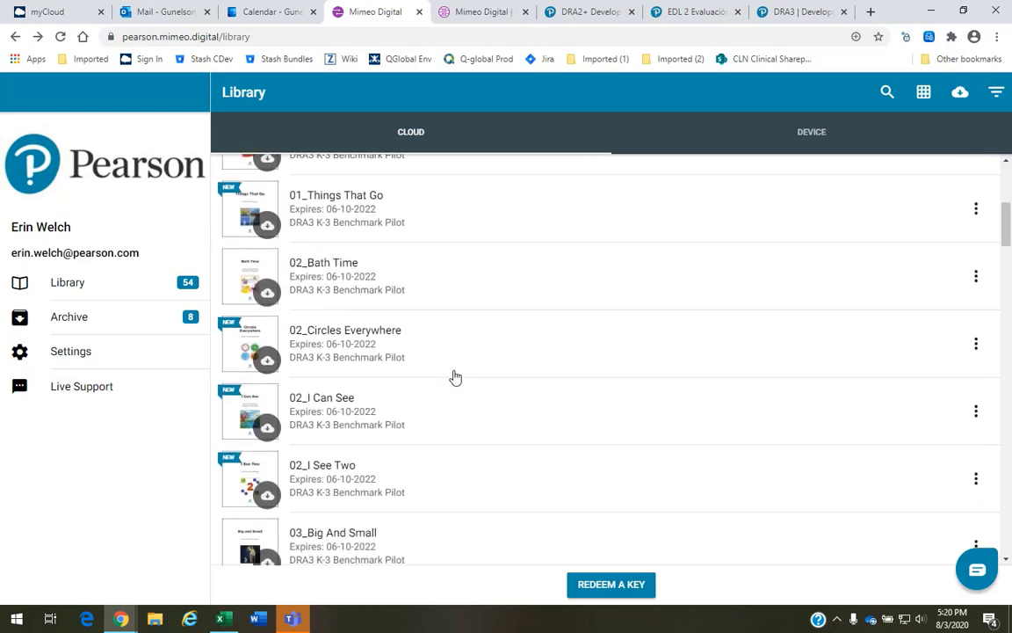
pyautogui.scroll(-3)
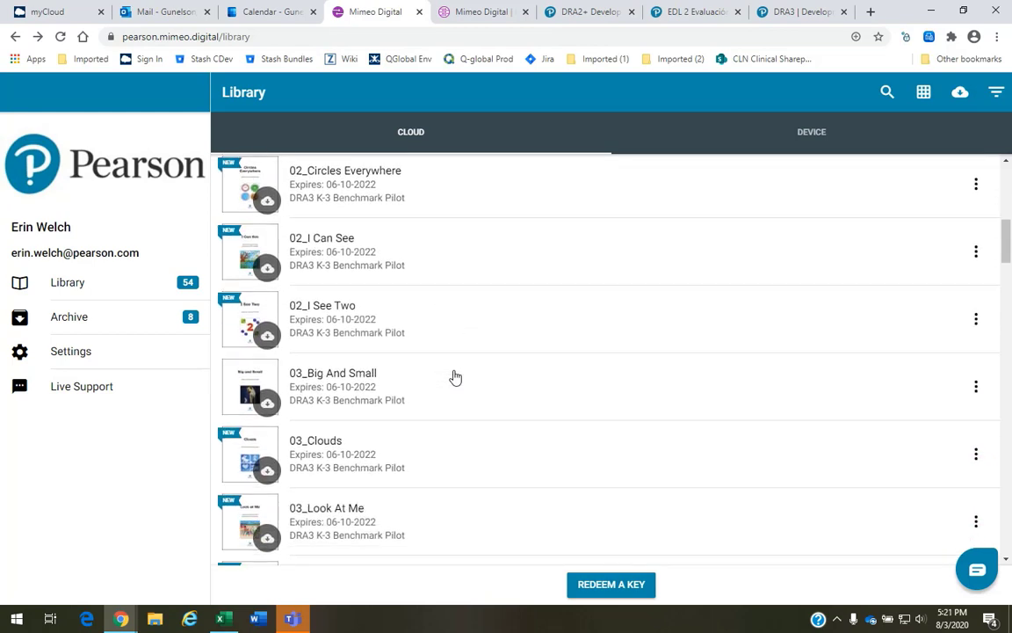
pyautogui.scroll(-3)
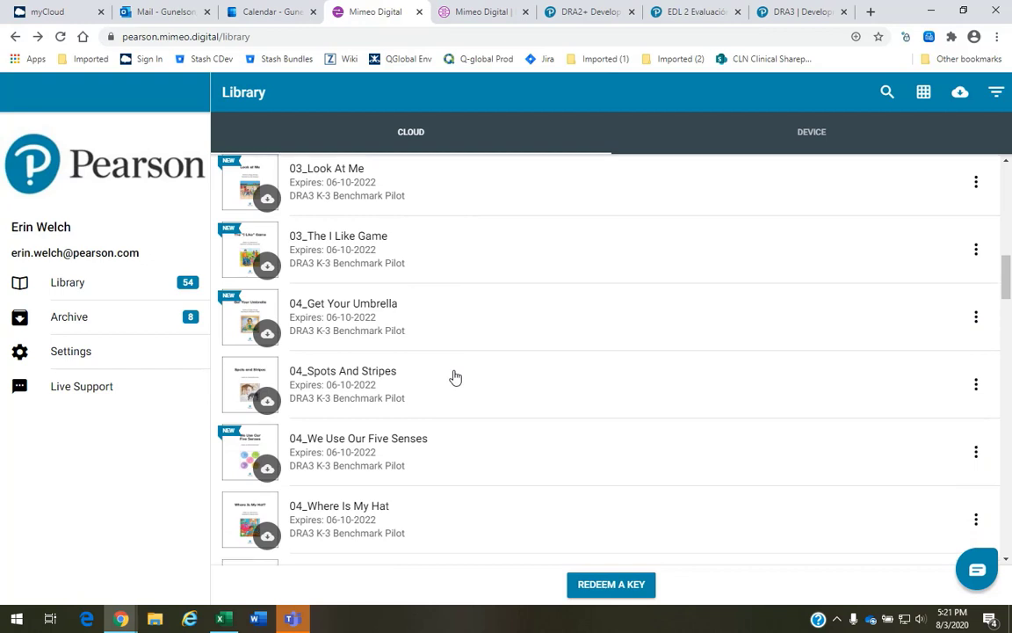
pyautogui.scroll(-3)
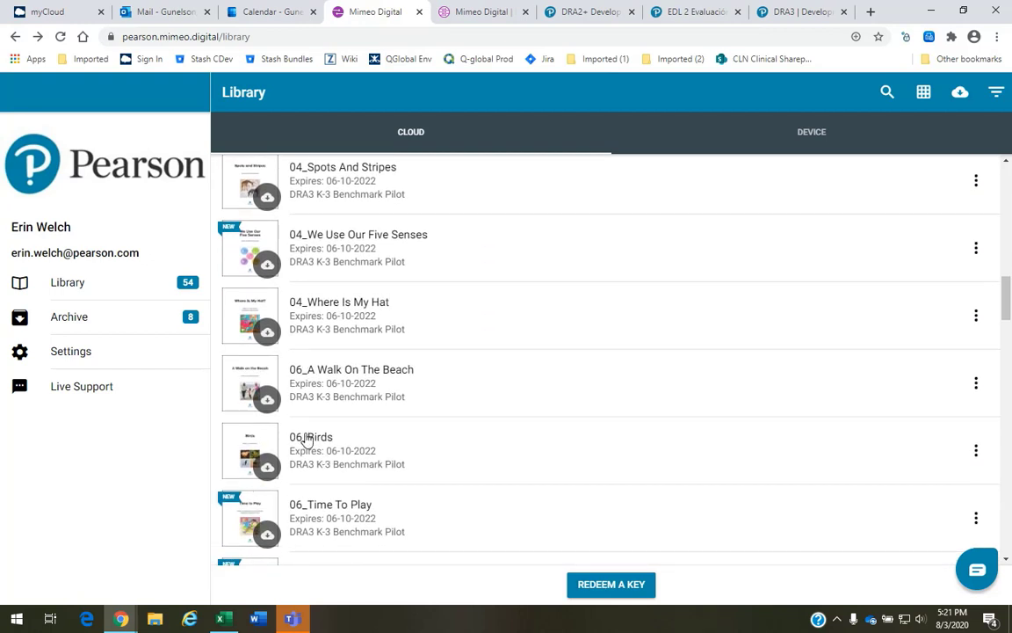
pyautogui.moveTo(310, 443)
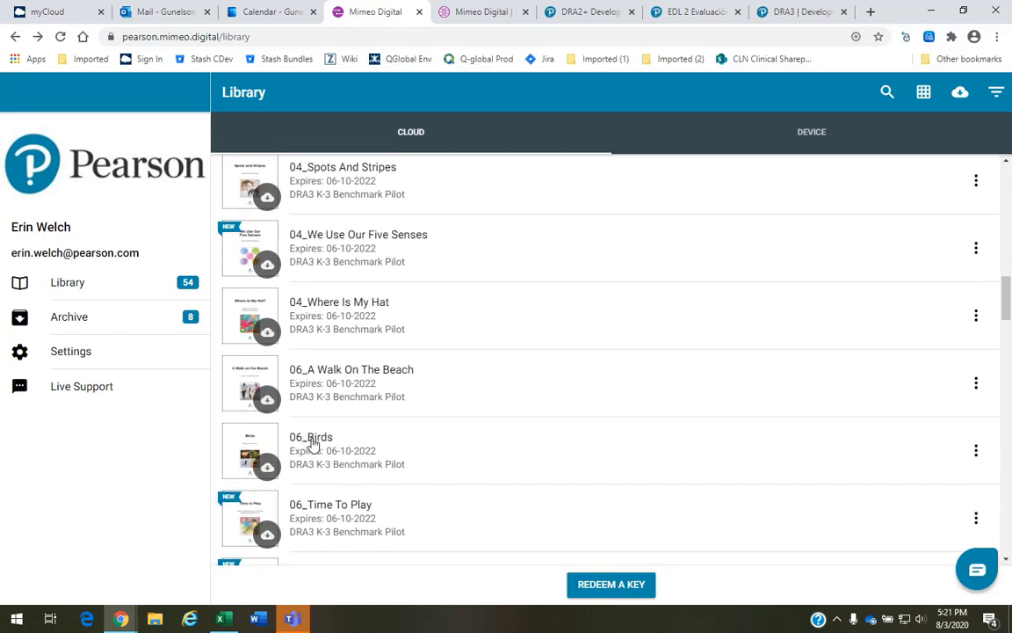
pyautogui.click(311, 436)
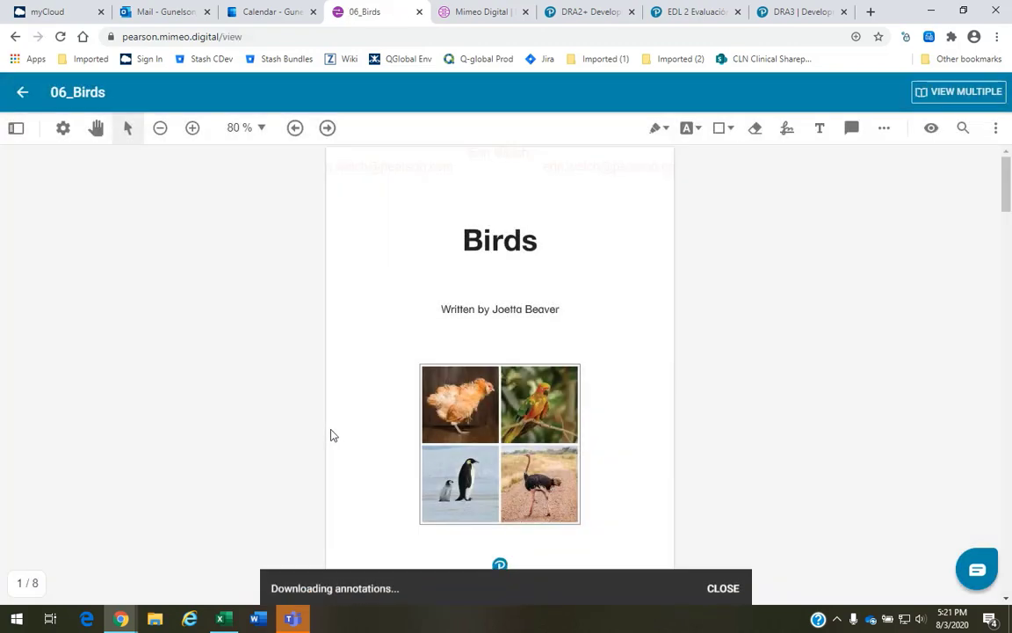
# Show Birds as two-page spreads with the cover separate, then switch to full screen.
pyautogui.click(15, 126)
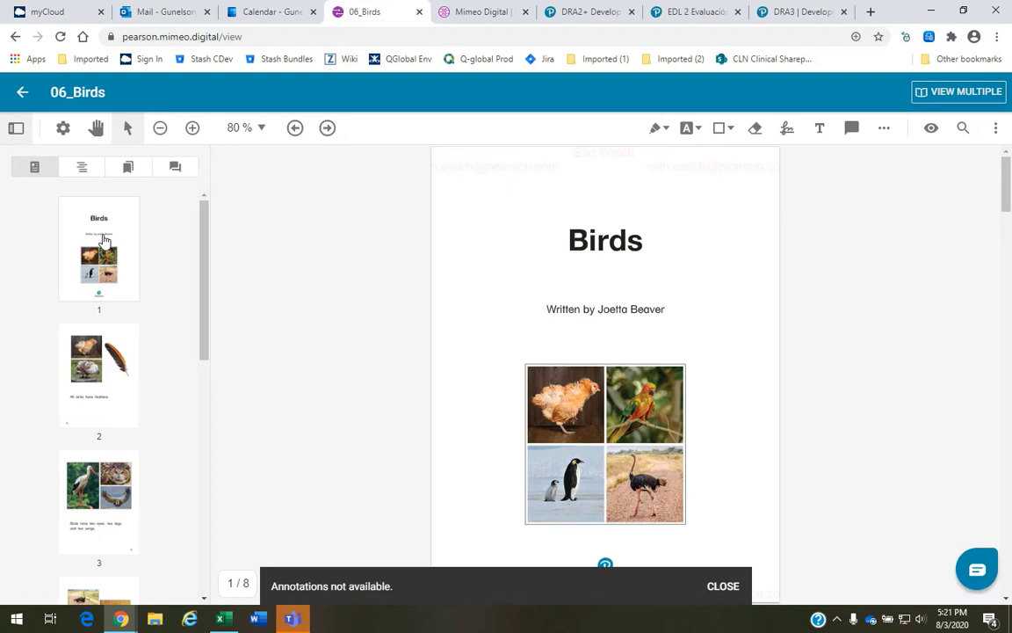
pyautogui.moveTo(63, 128)
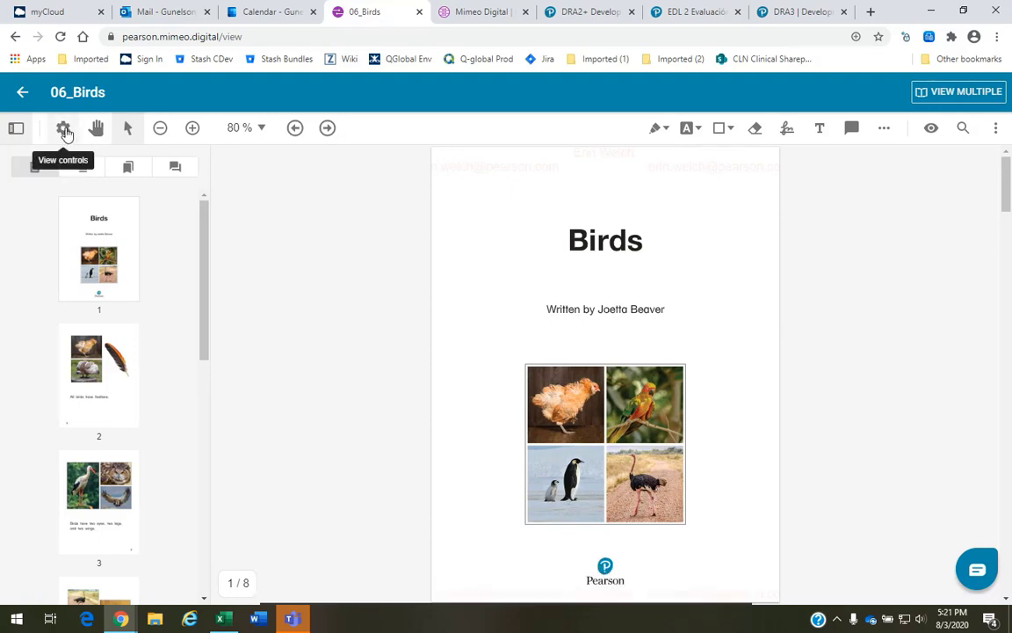
pyautogui.click(63, 126)
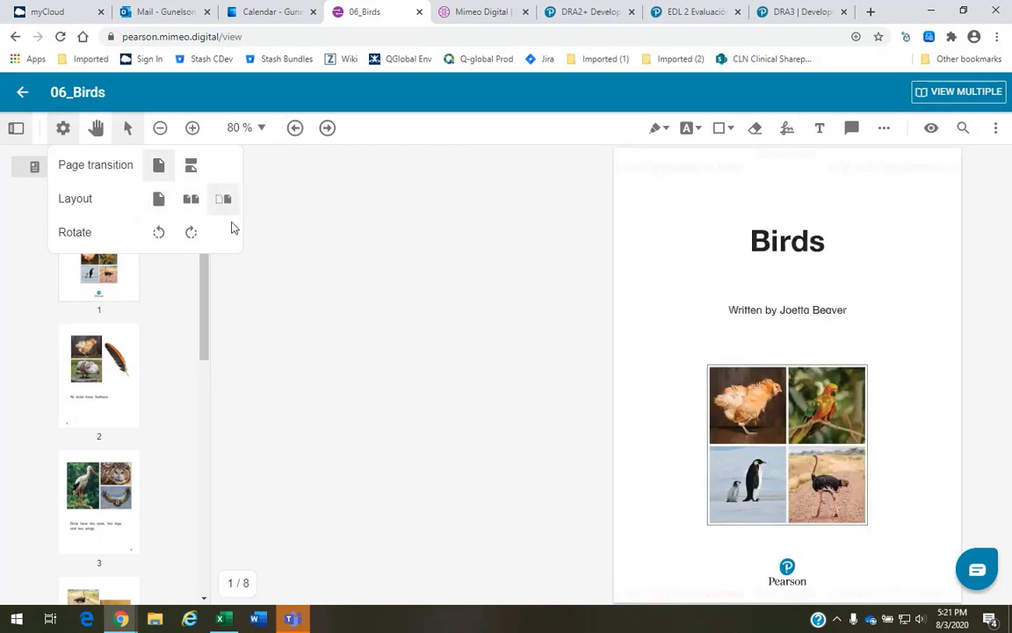
pyautogui.click(995, 128)
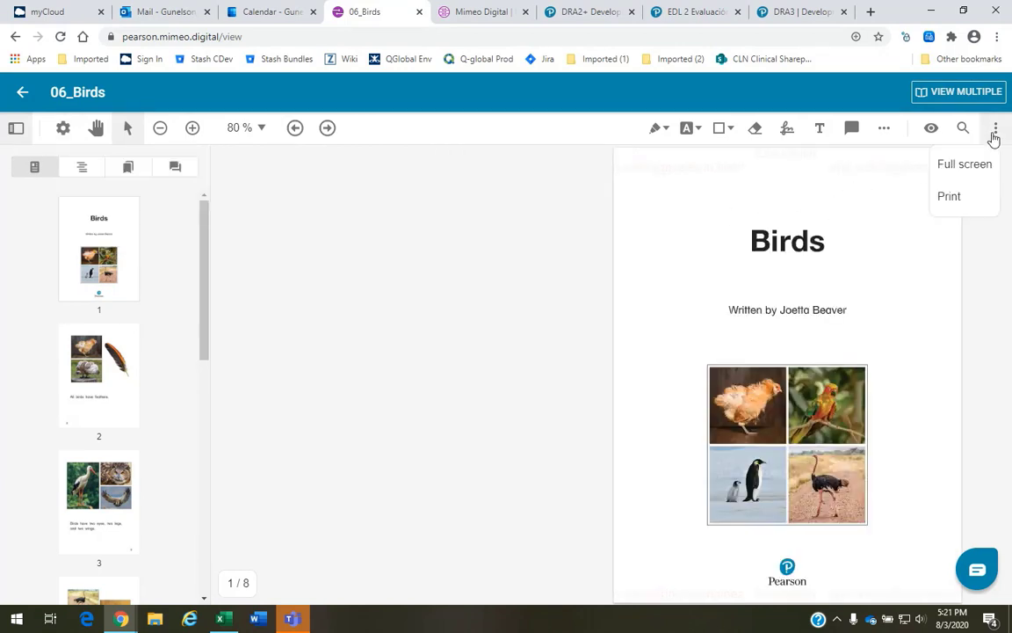
pyautogui.click(964, 163)
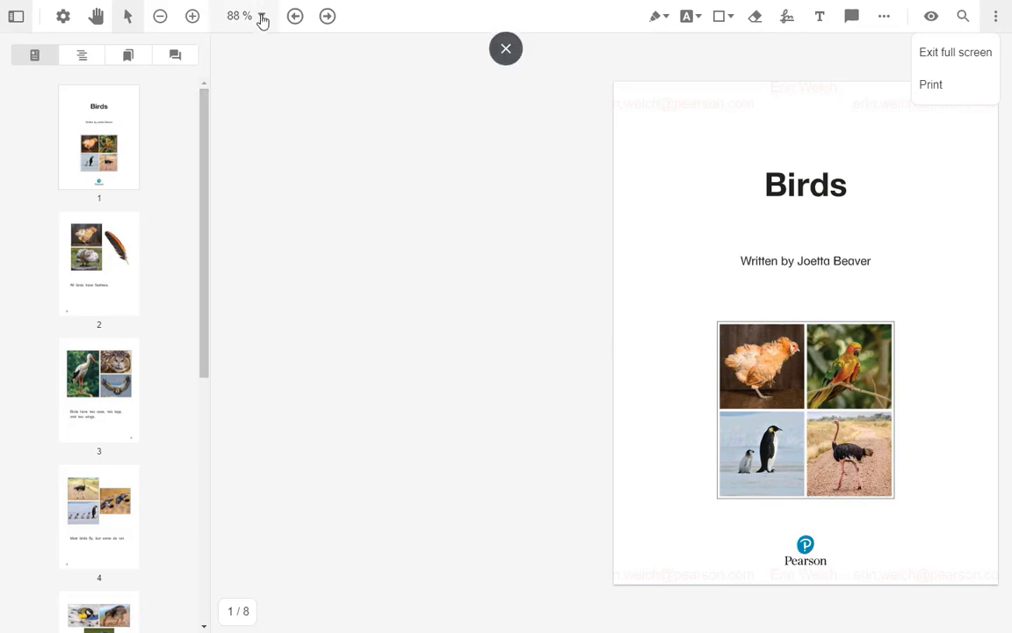
# Set Birds to 100% zoom and reapply the two-page layout with the cover alone.
pyautogui.click(261, 15)
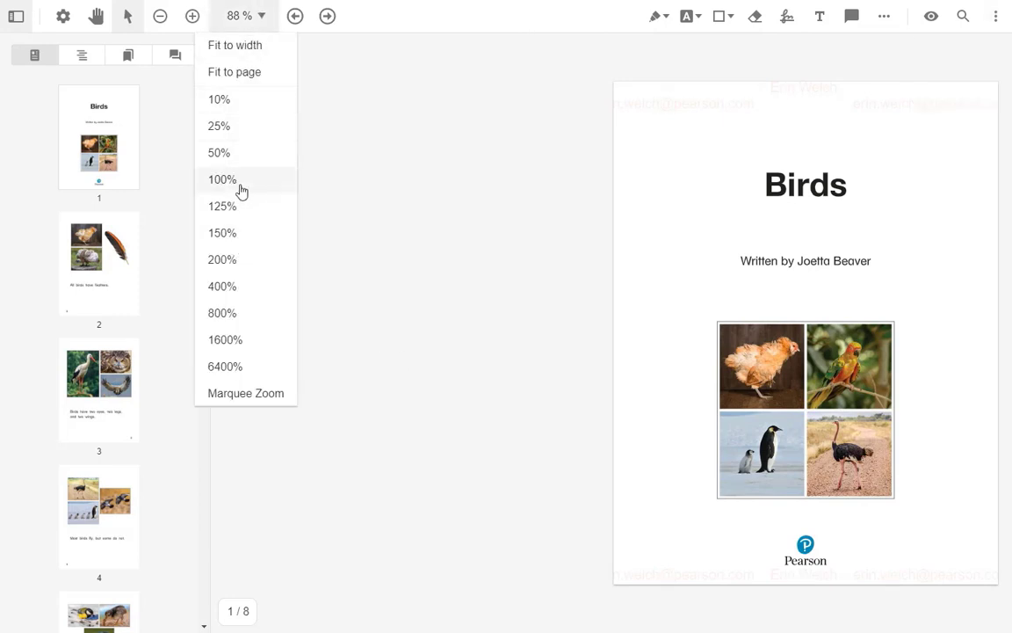
pyautogui.click(221, 179)
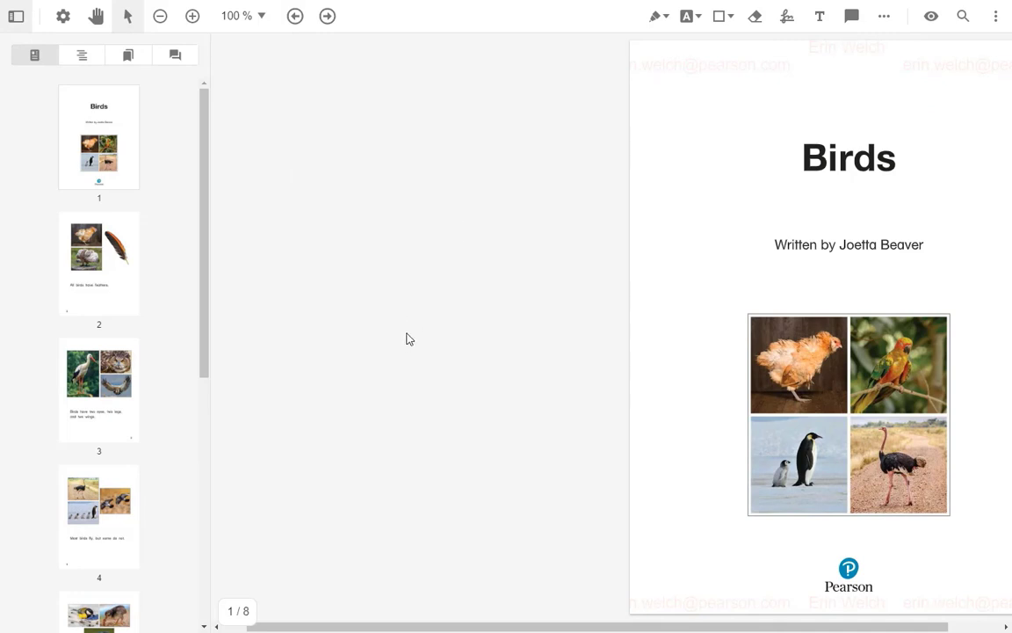
pyautogui.moveTo(46, 83)
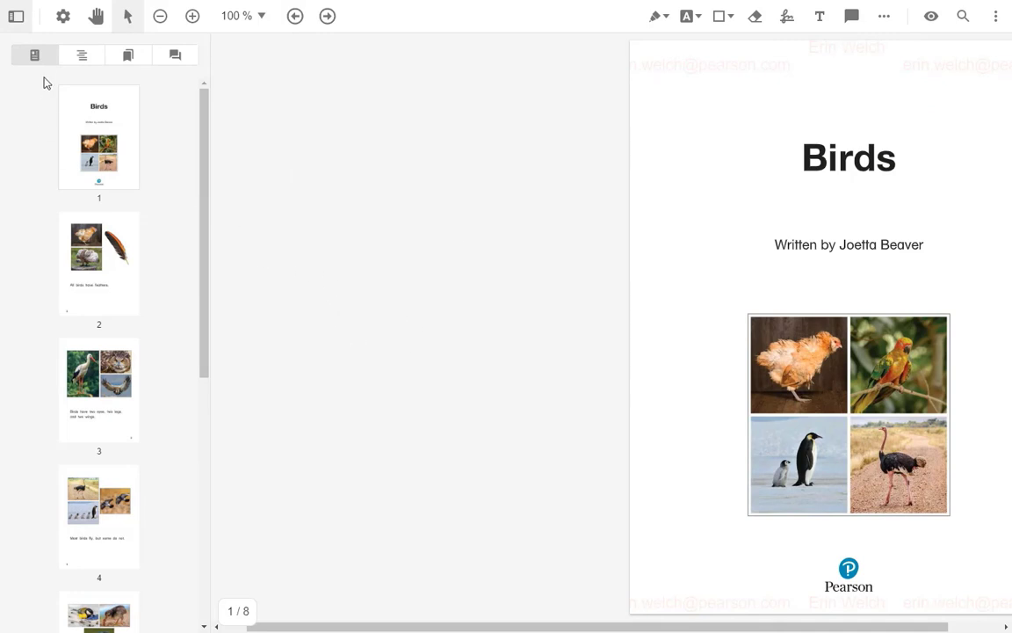
pyautogui.click(63, 15)
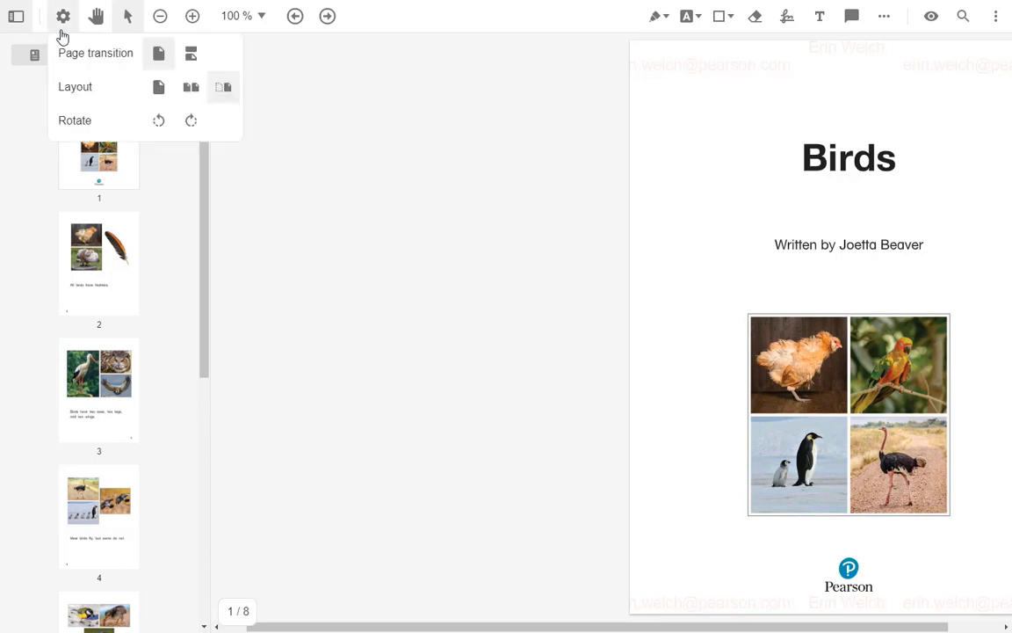
pyautogui.moveTo(227, 86)
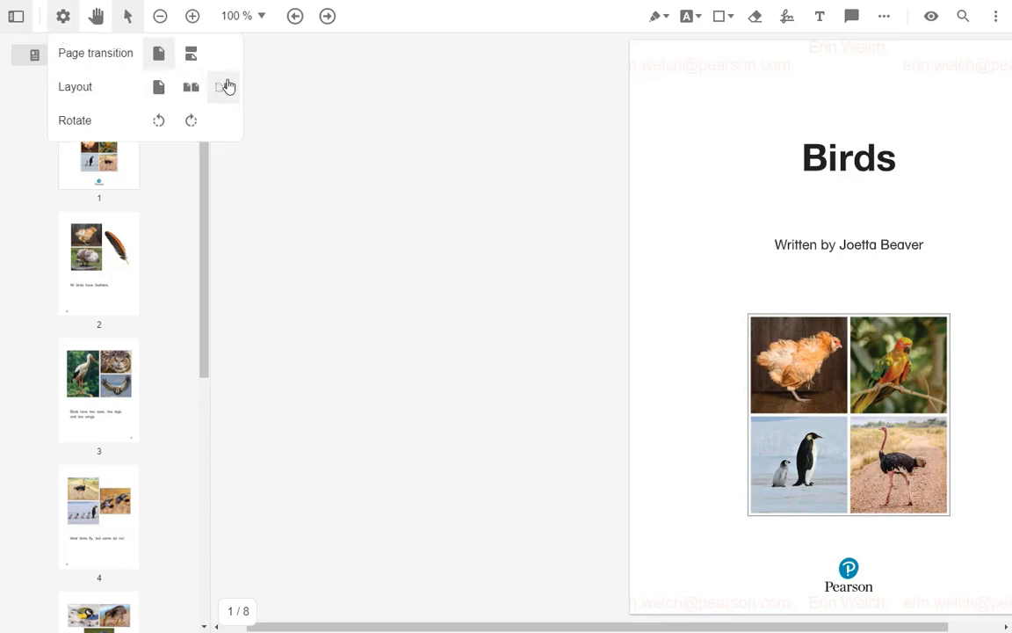
pyautogui.click(15, 16)
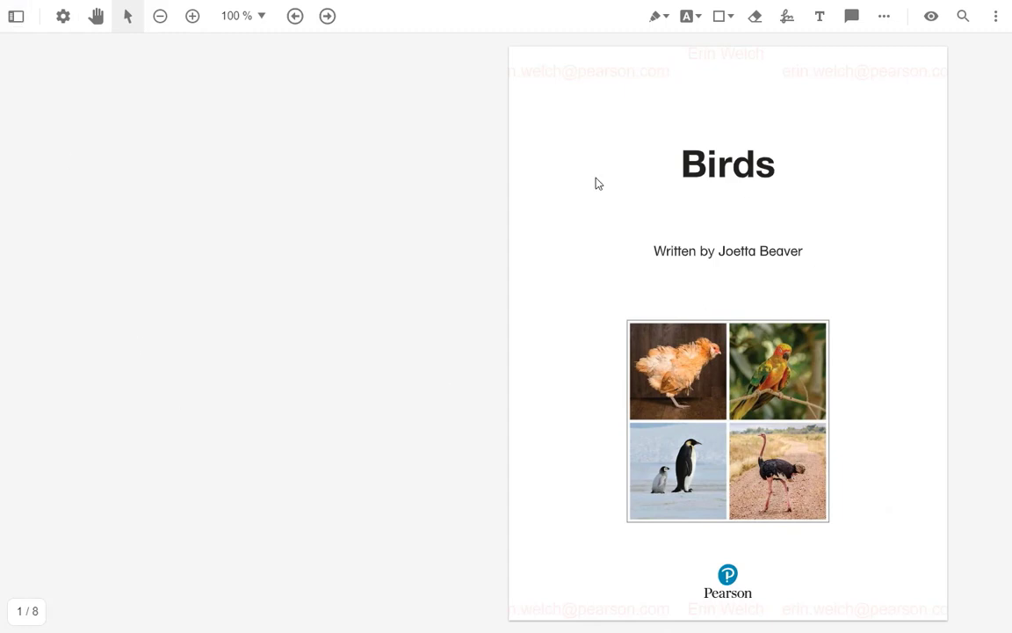
pyautogui.moveTo(431, 415)
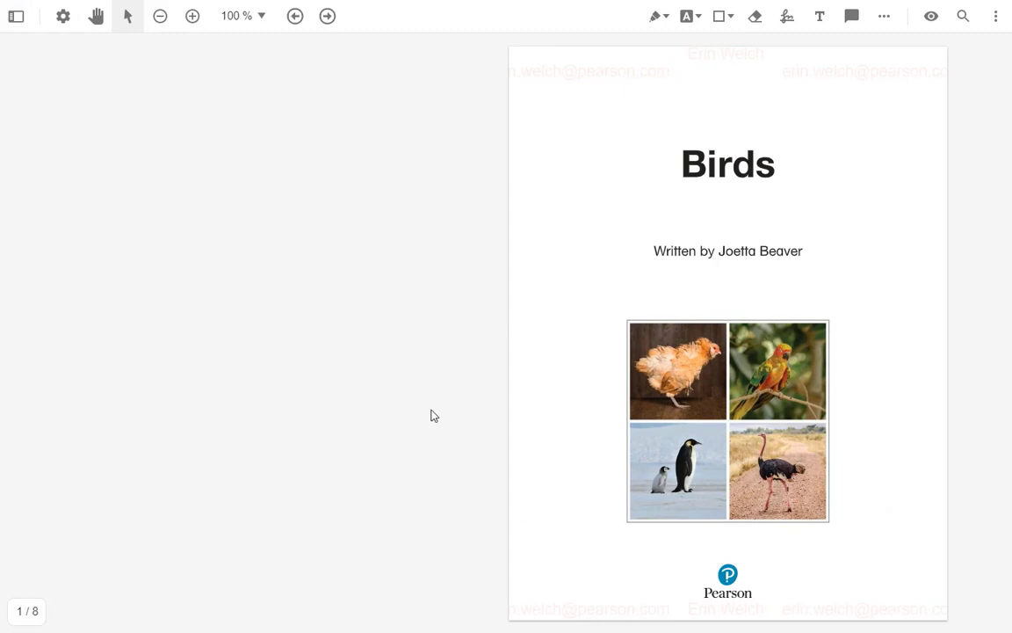
pyautogui.moveTo(345, 167)
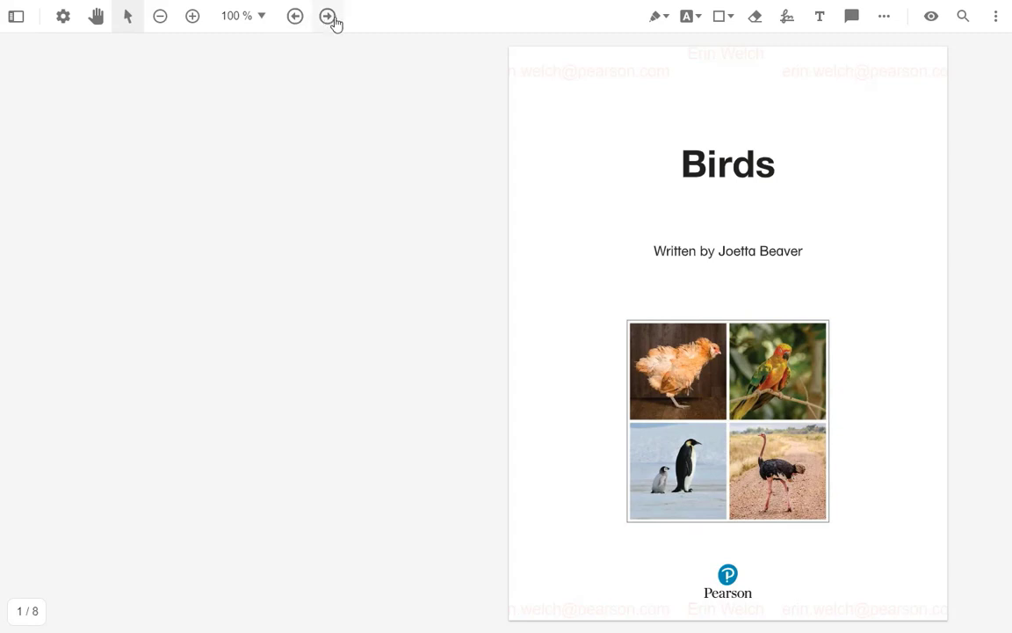
# Advance Birds from the title page to the spread of pages 4 and 5.
pyautogui.click(327, 16)
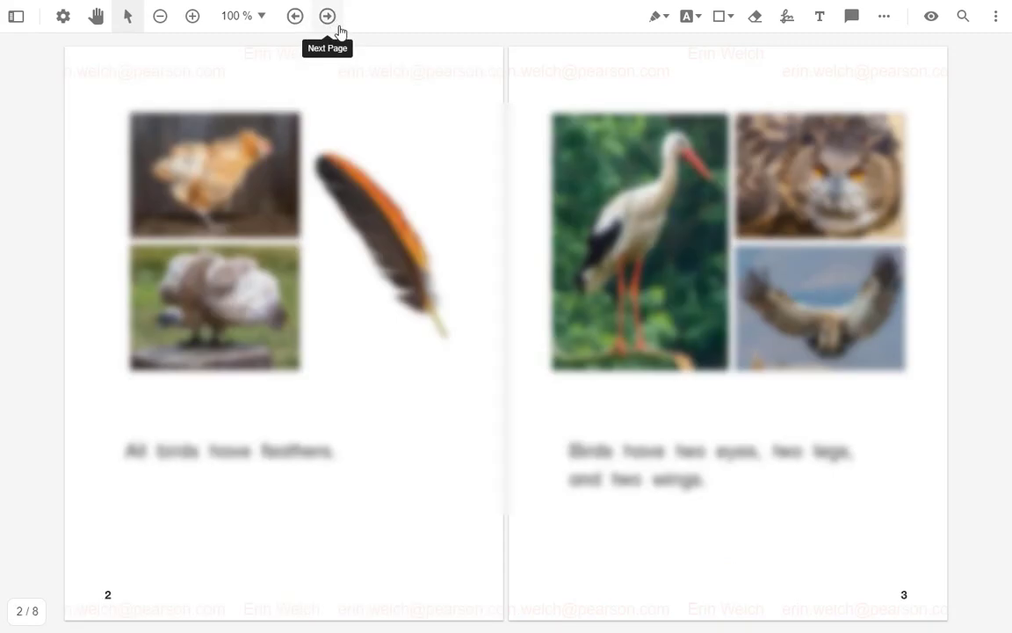
pyautogui.click(327, 16)
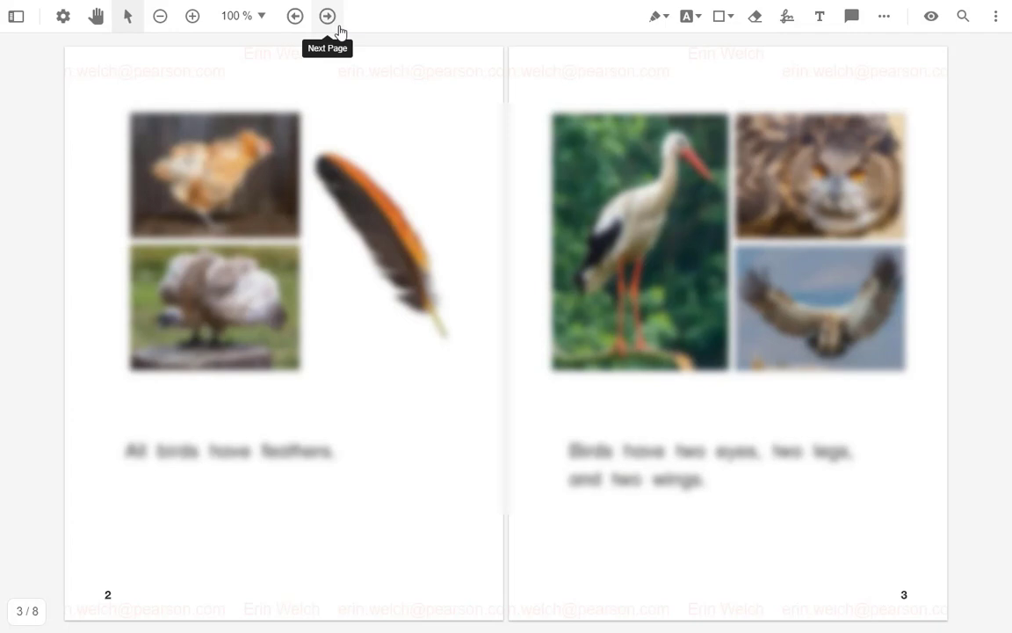
pyautogui.click(327, 16)
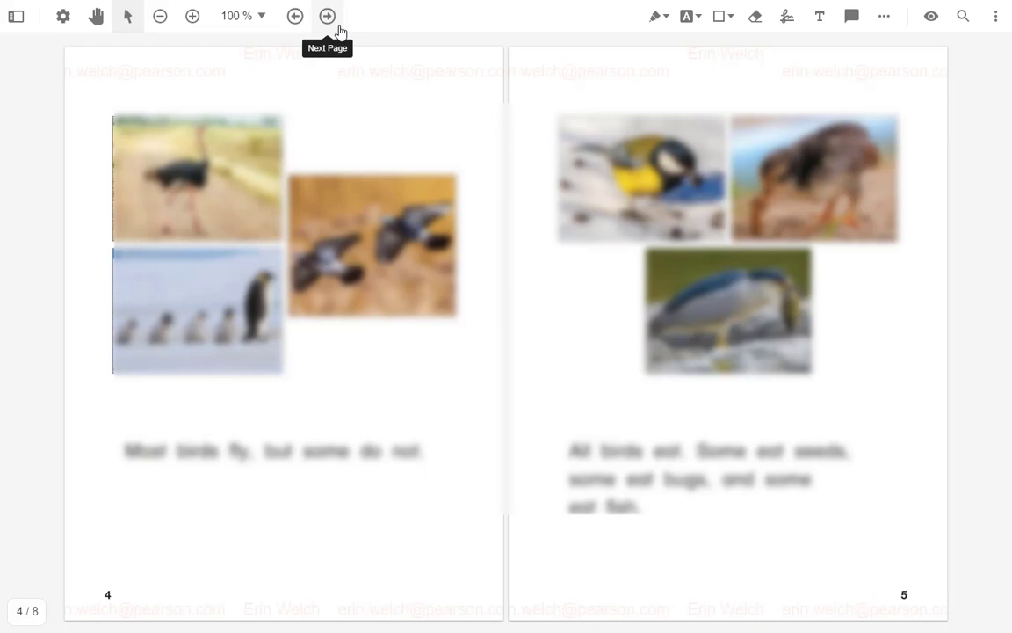
pyautogui.moveTo(306, 42)
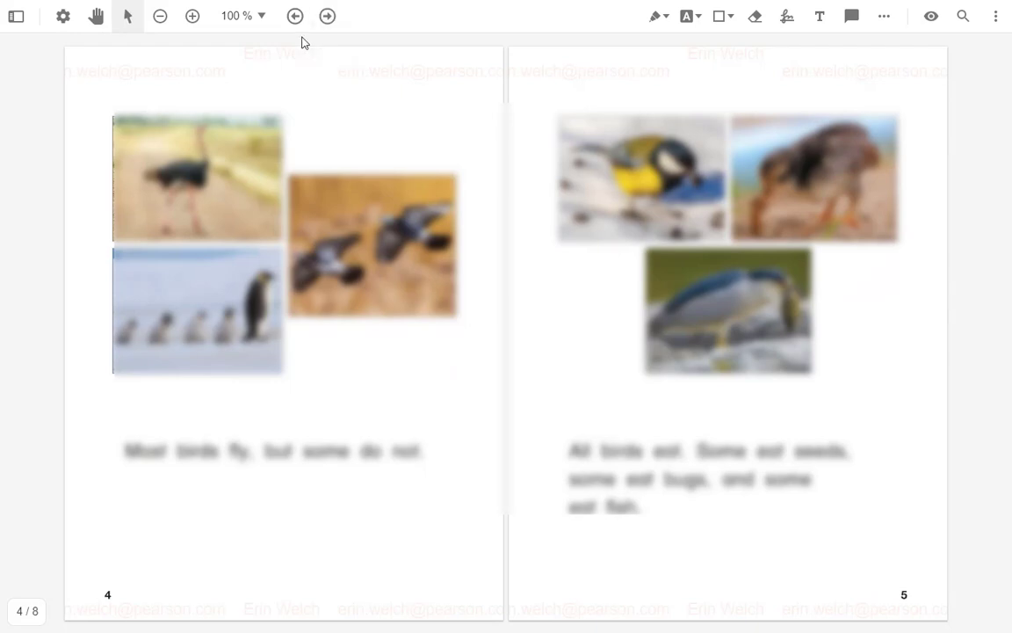
# Exit full screen, return to the library and open 10_Grandma's Surprise.
pyautogui.click(16, 15)
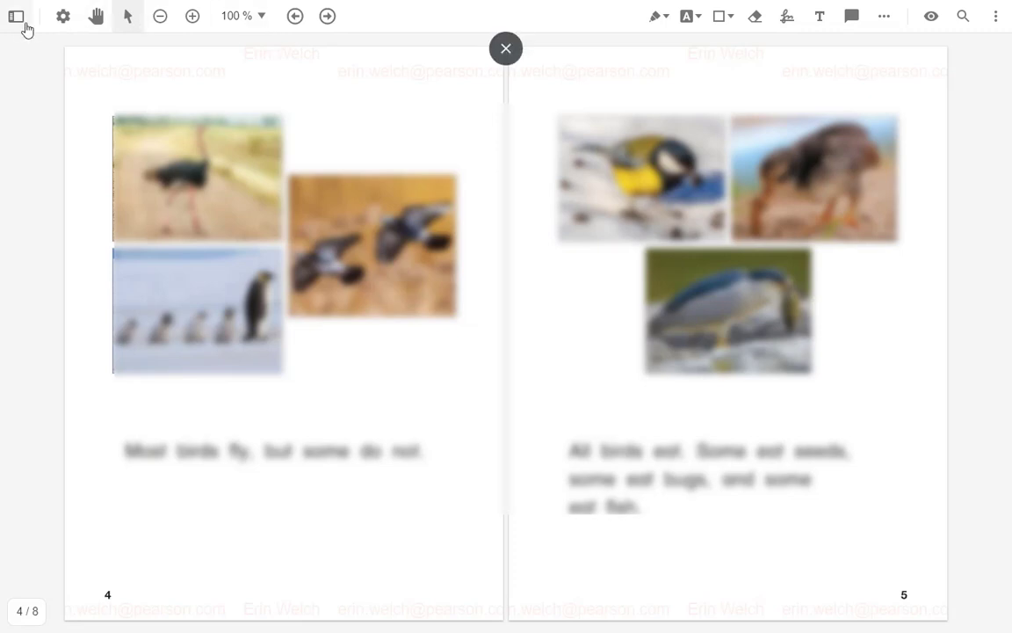
pyautogui.click(507, 50)
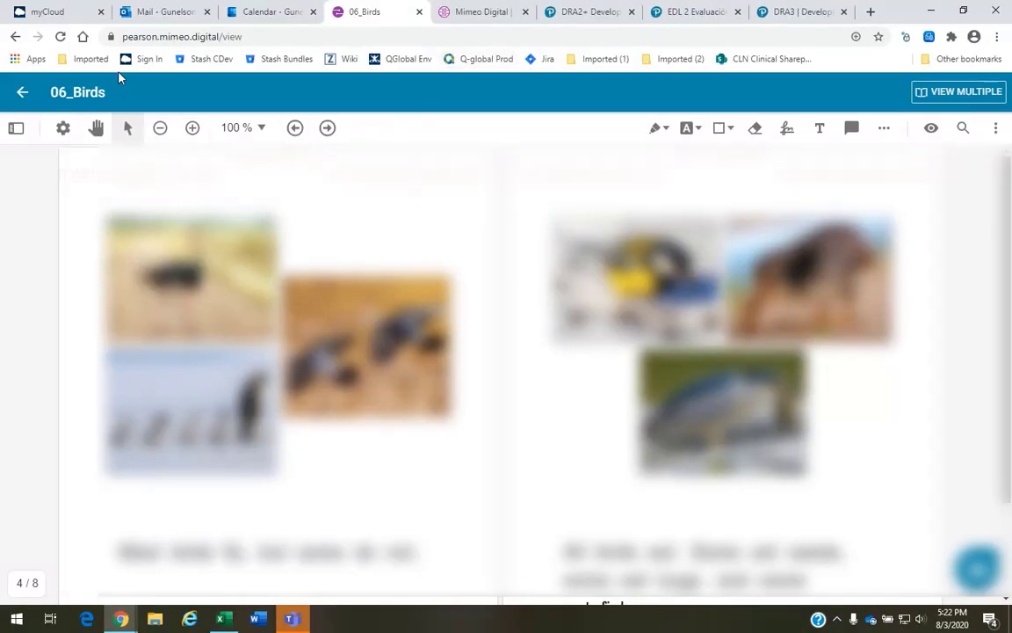
pyautogui.click(21, 91)
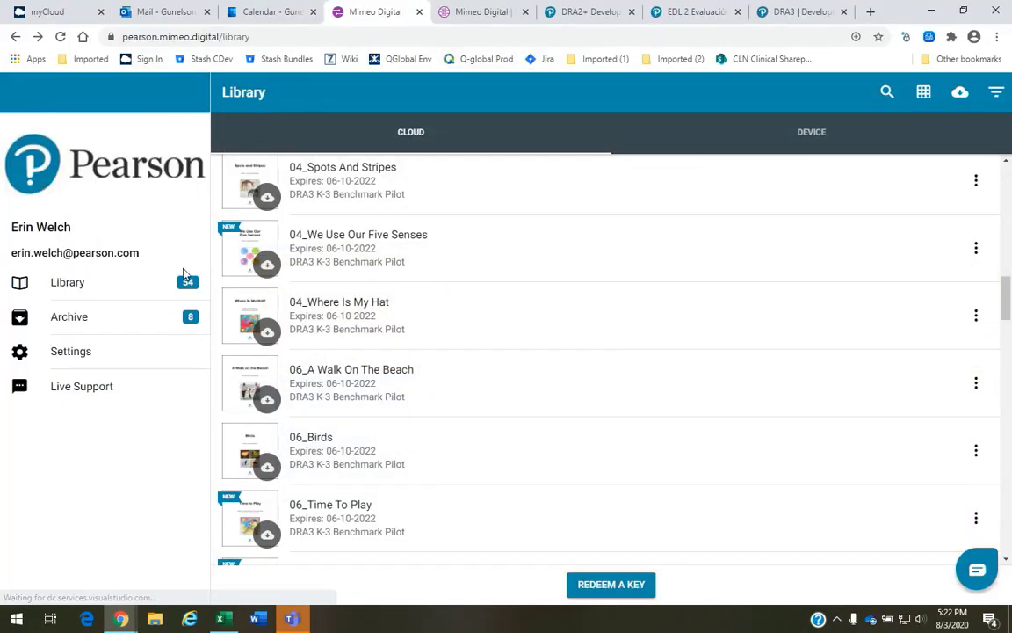
pyautogui.scroll(-3)
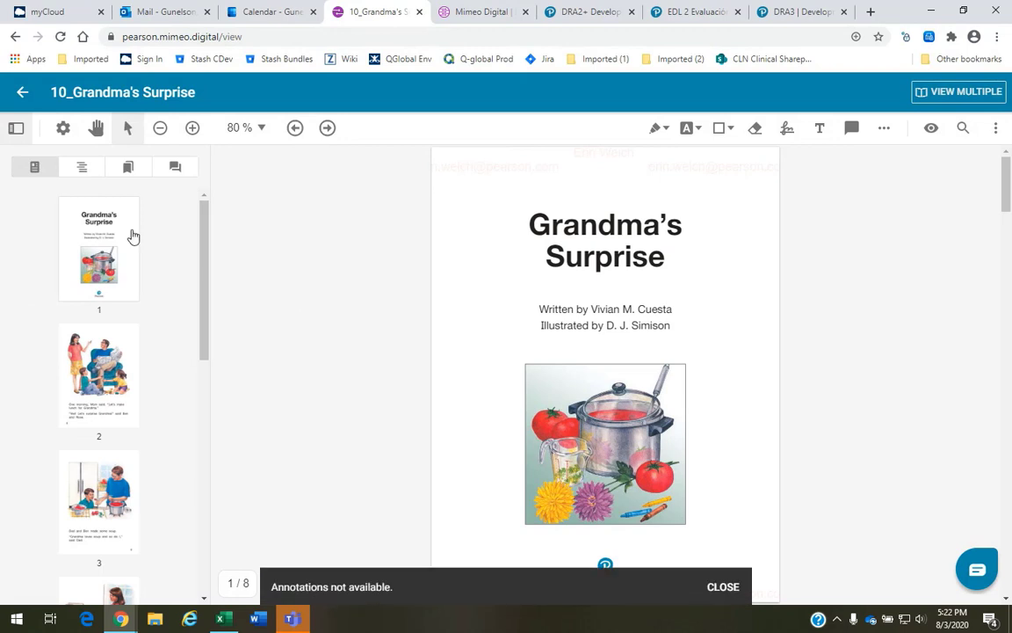
# Show Grandma's Surprise as two-page spreads and make it fill the whole screen.
pyautogui.click(64, 127)
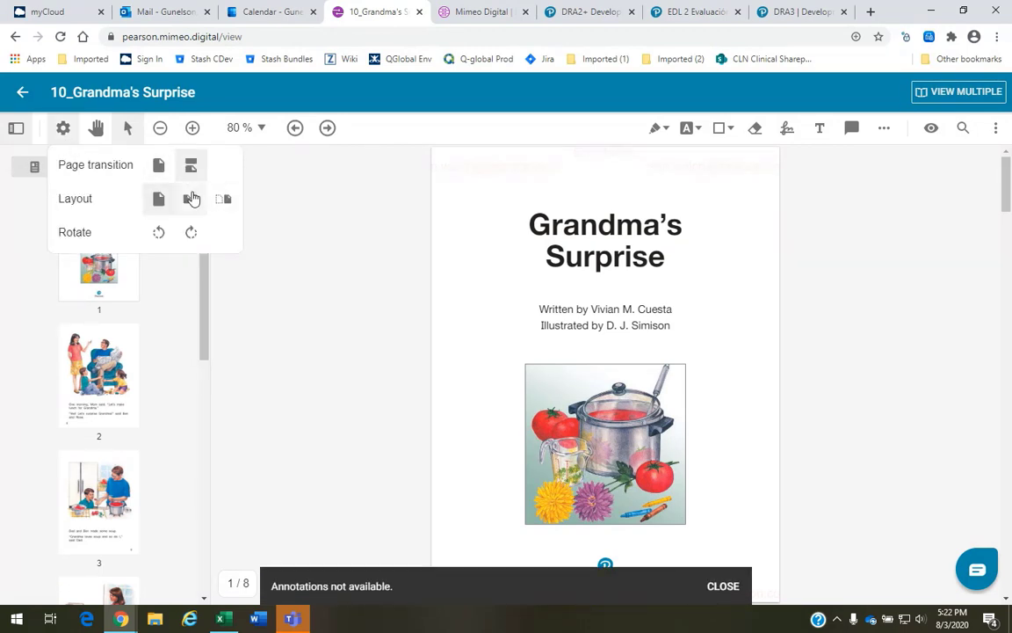
pyautogui.click(995, 127)
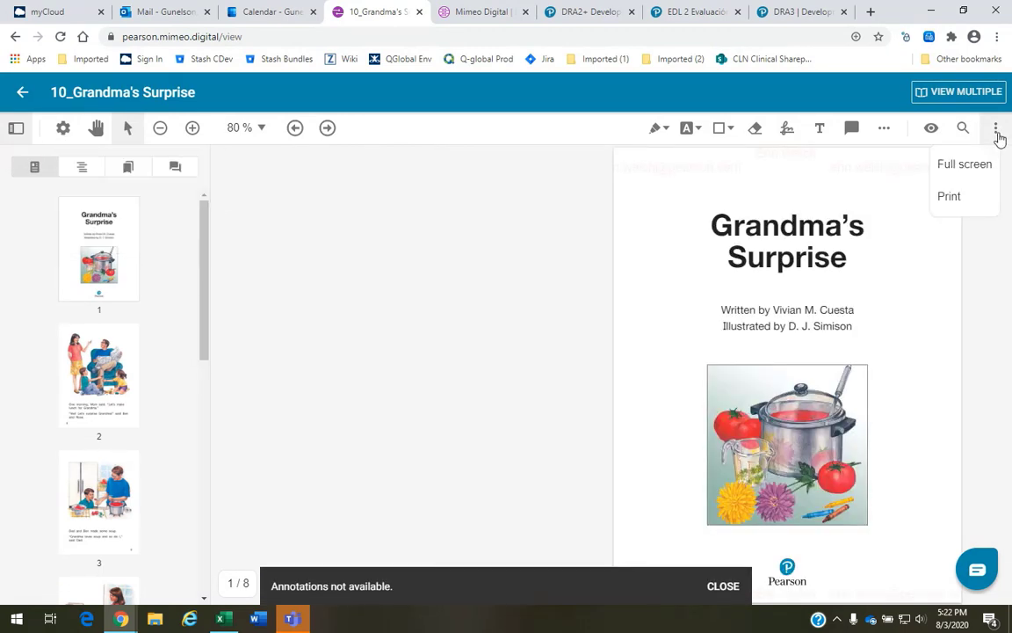
pyautogui.click(963, 163)
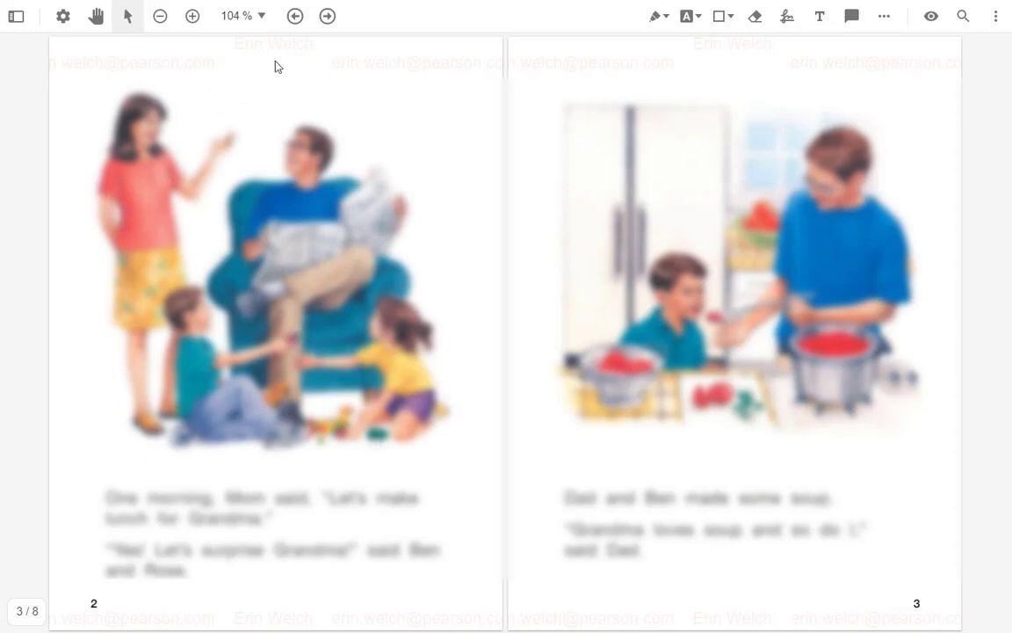
pyautogui.moveTo(460, 74)
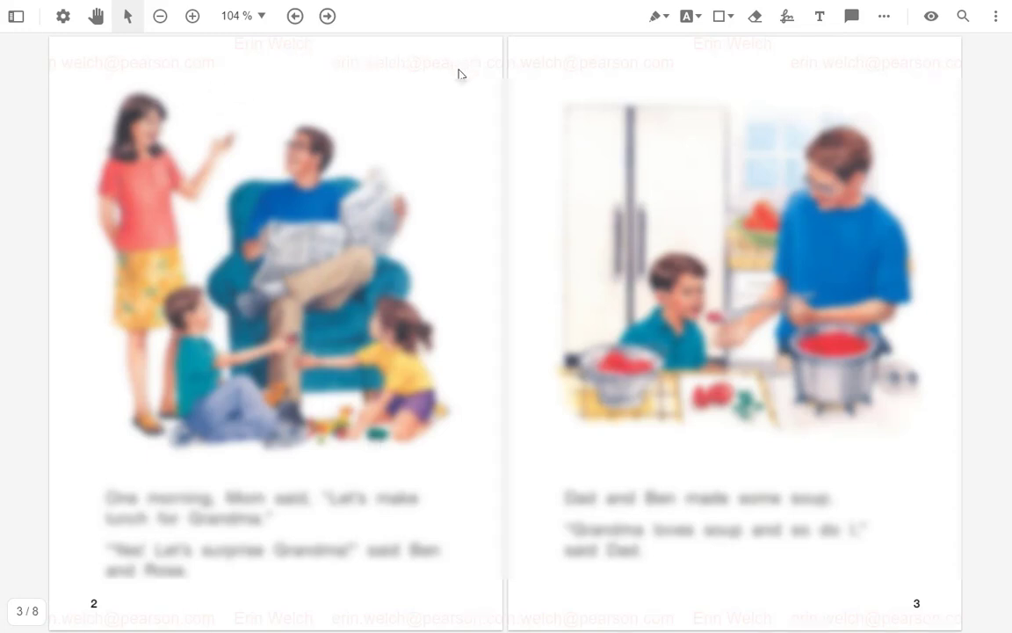
pyautogui.moveTo(464, 74)
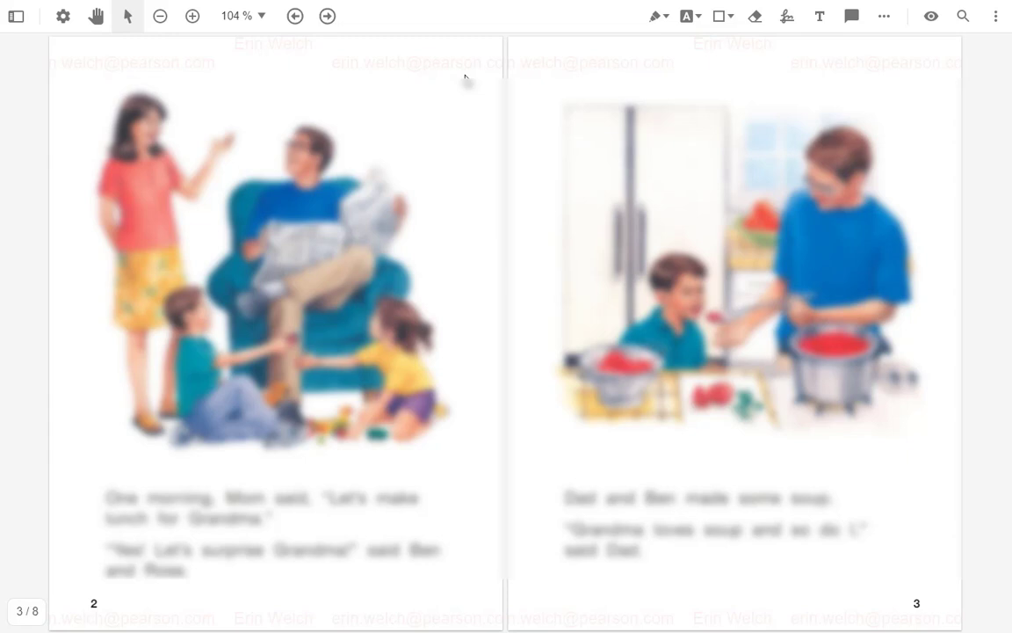
pyautogui.moveTo(236, 105)
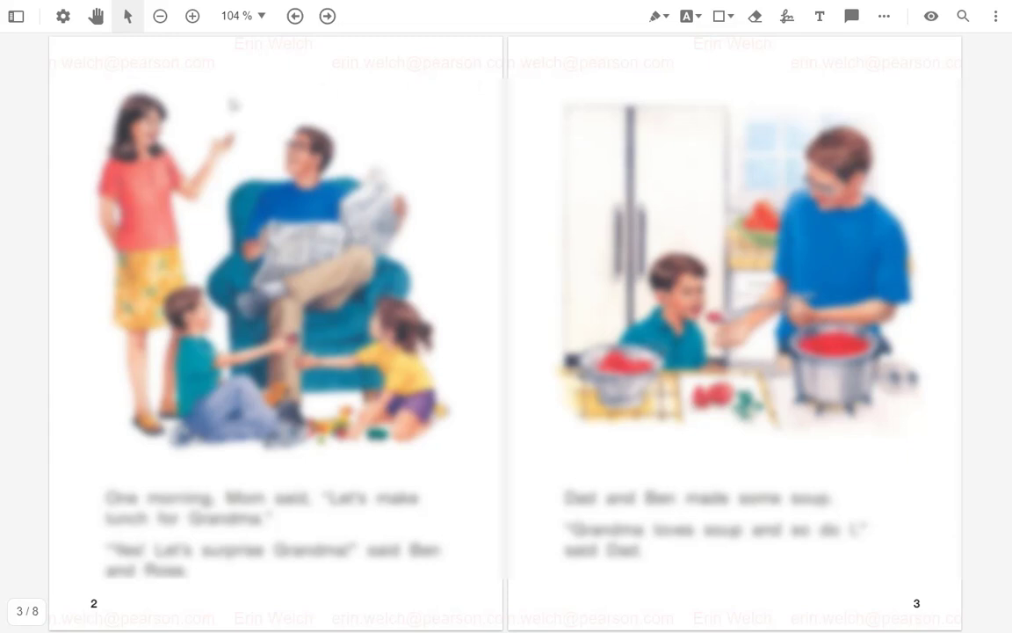